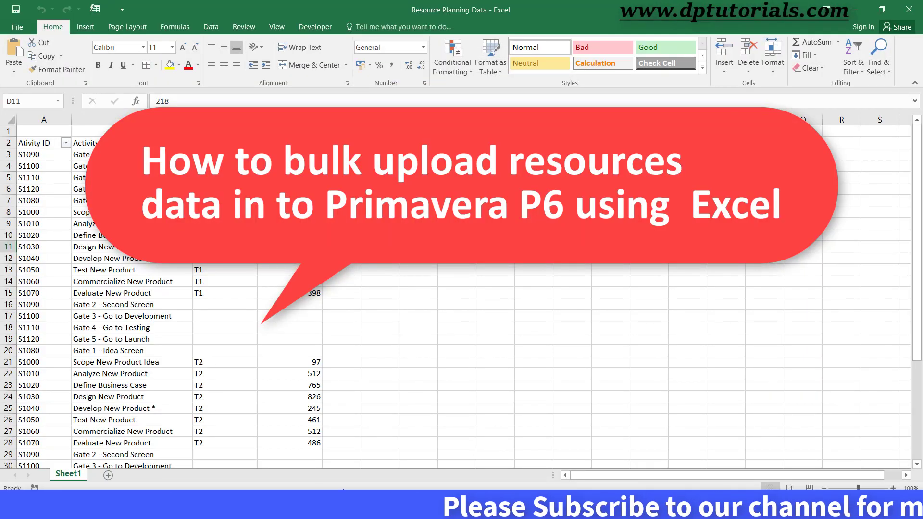
Step: Widen and center the Resource ID column, then check that Budgeted Units sum to 11851
left_click(290, 292)
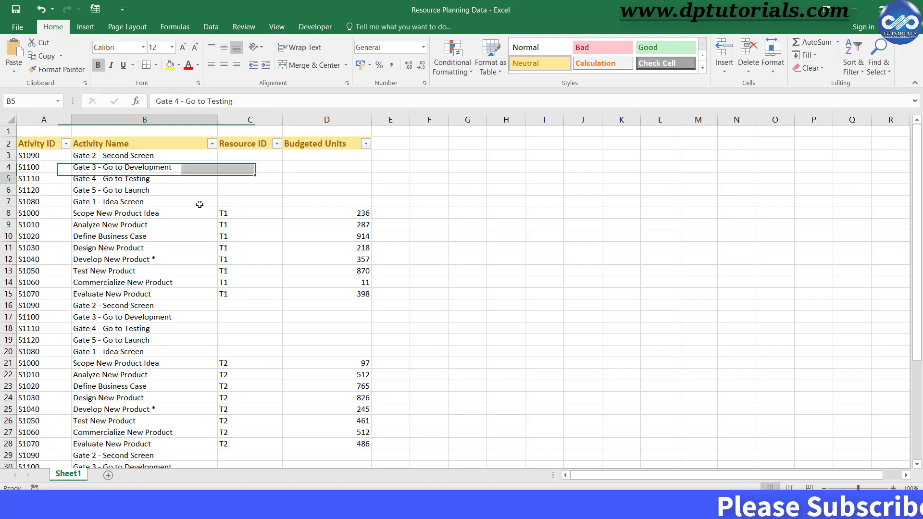
left_click(29, 178)
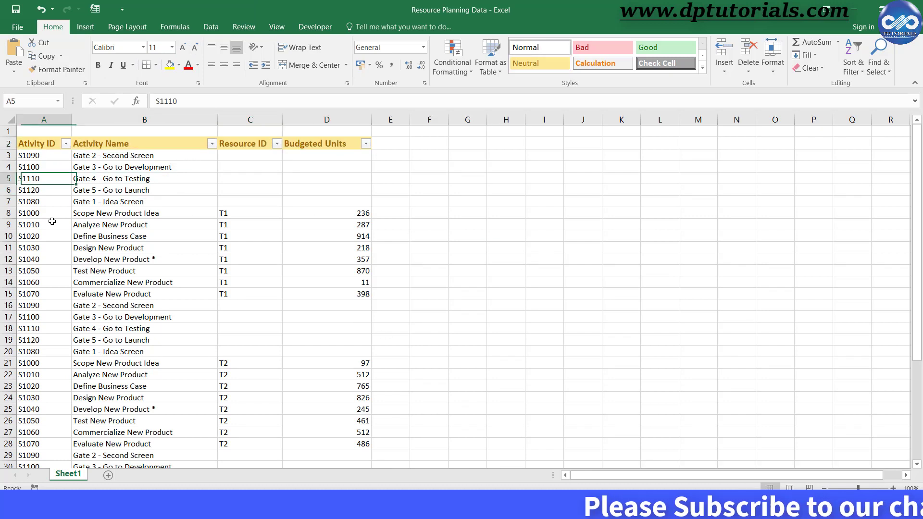
left_click(249, 236)
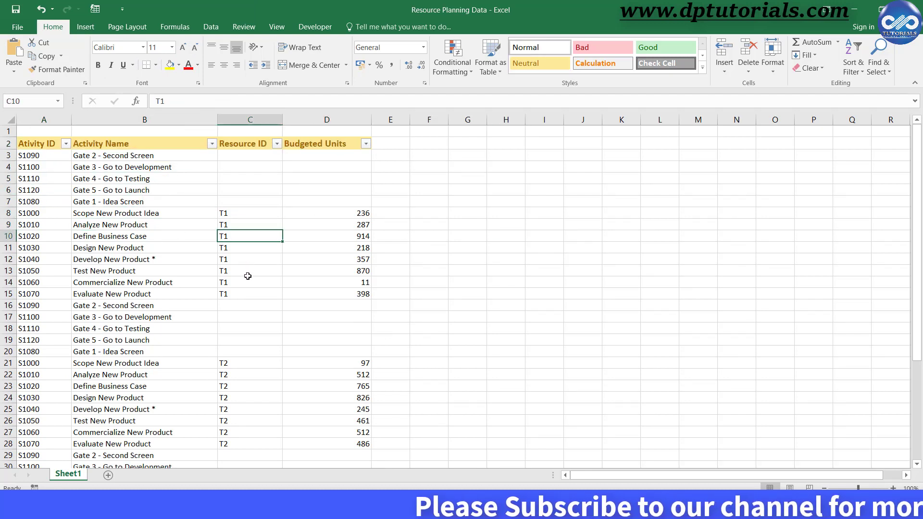
left_click(250, 119)
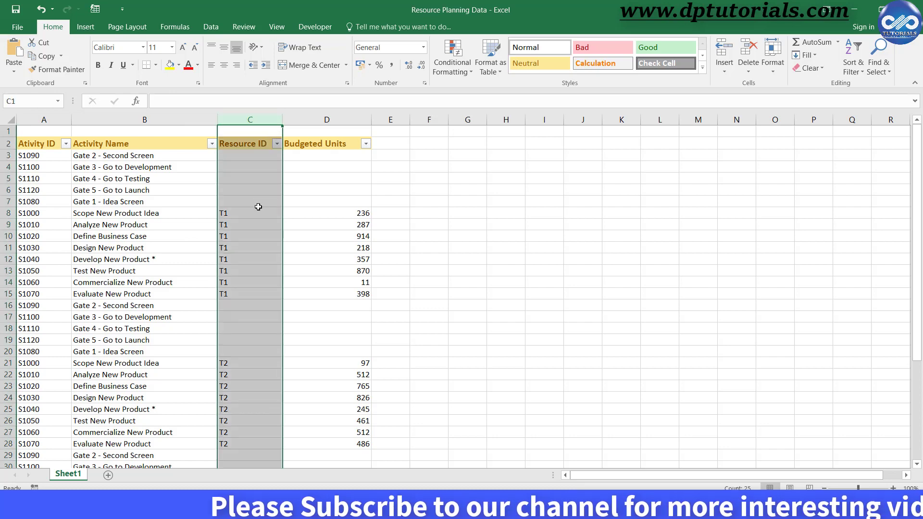
left_click(249, 282)
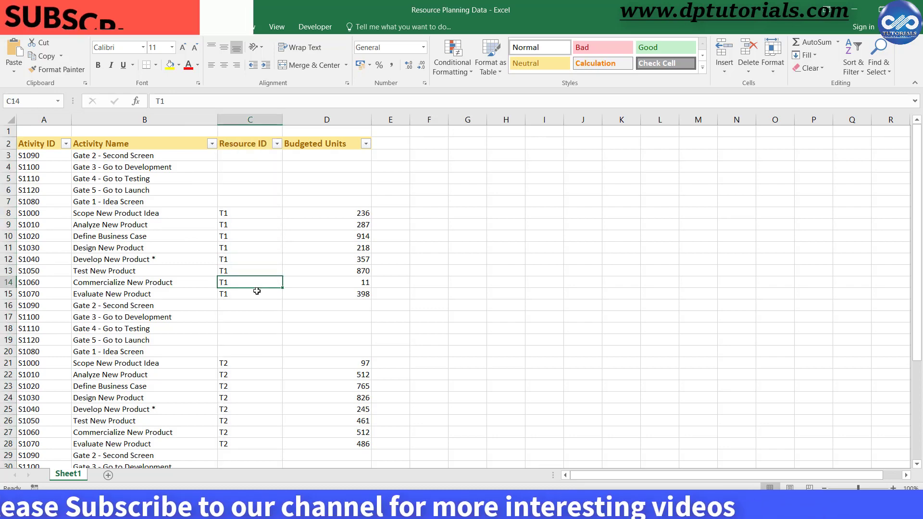
left_click(43, 119)
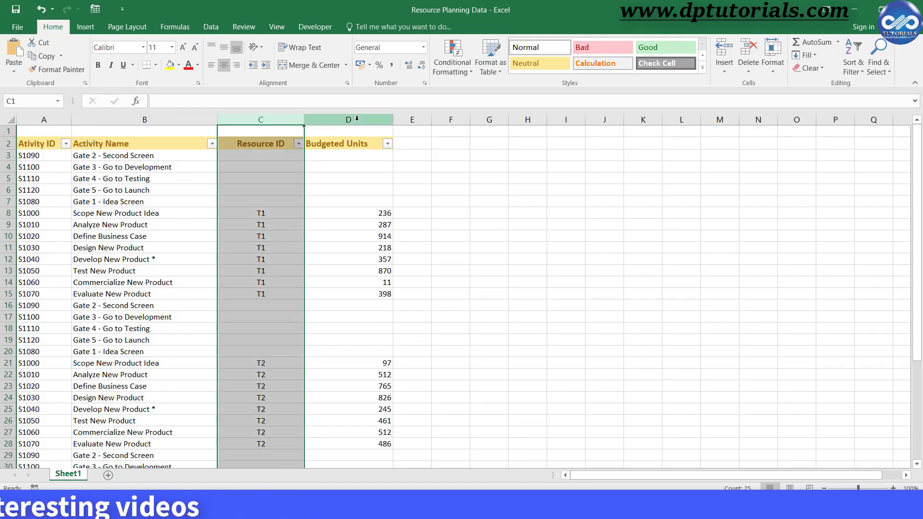
left_click(348, 119)
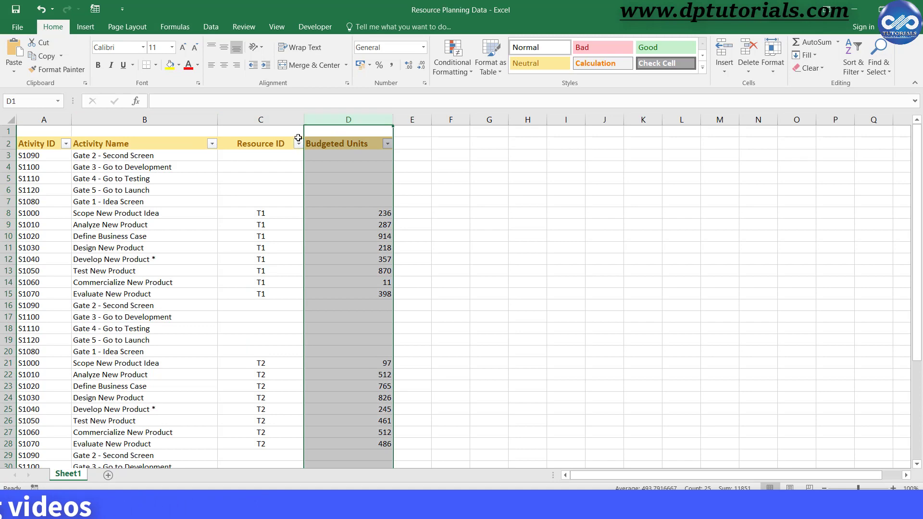
left_click(297, 144)
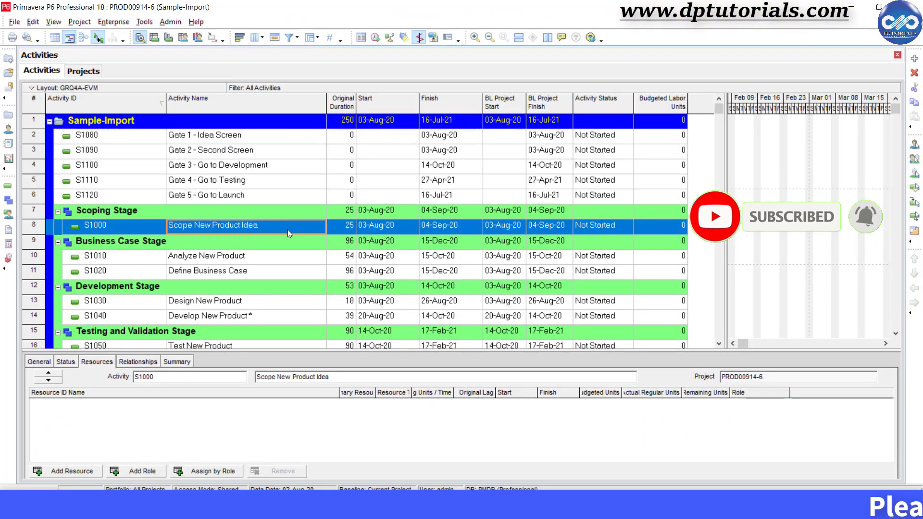
Step: Select activity S1090 and switch to the Resources window
left_click(231, 150)
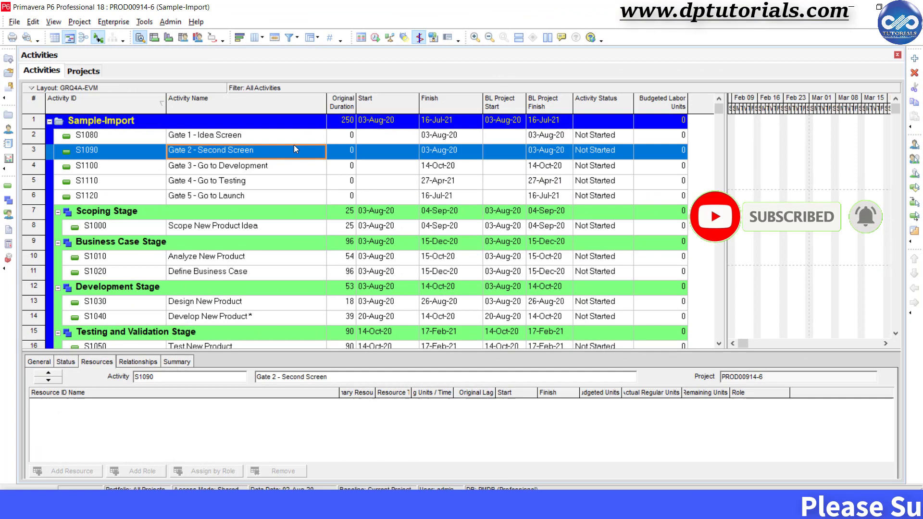
left_click(113, 22)
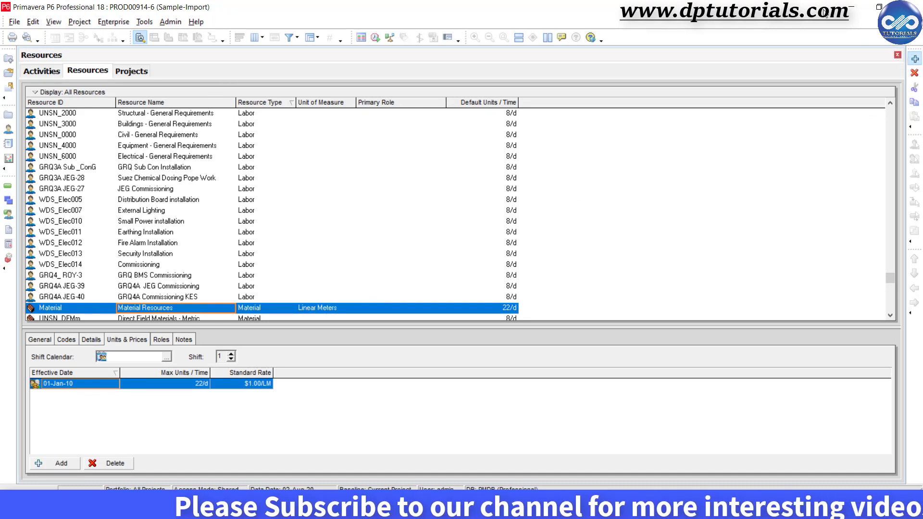
Step: Add labor resource T1 named Test-1 through the New Resource Wizard
left_click(56, 463)
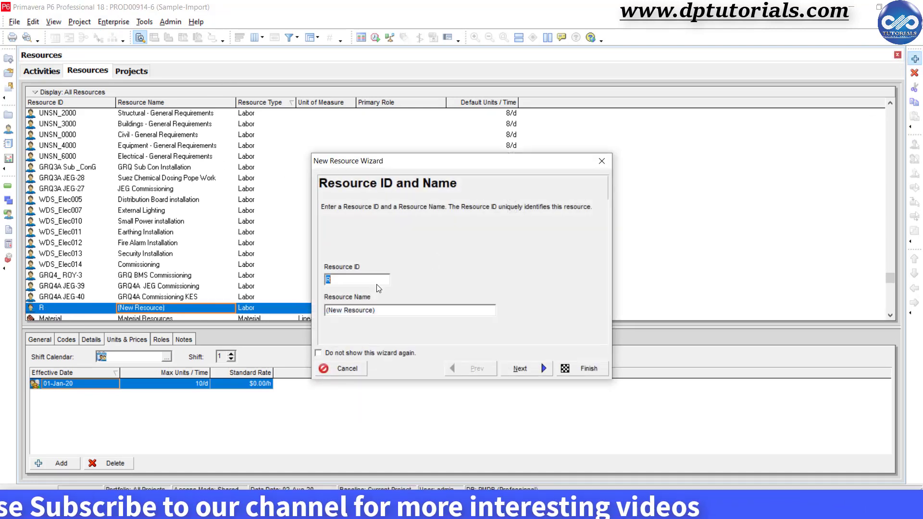
type("T1")
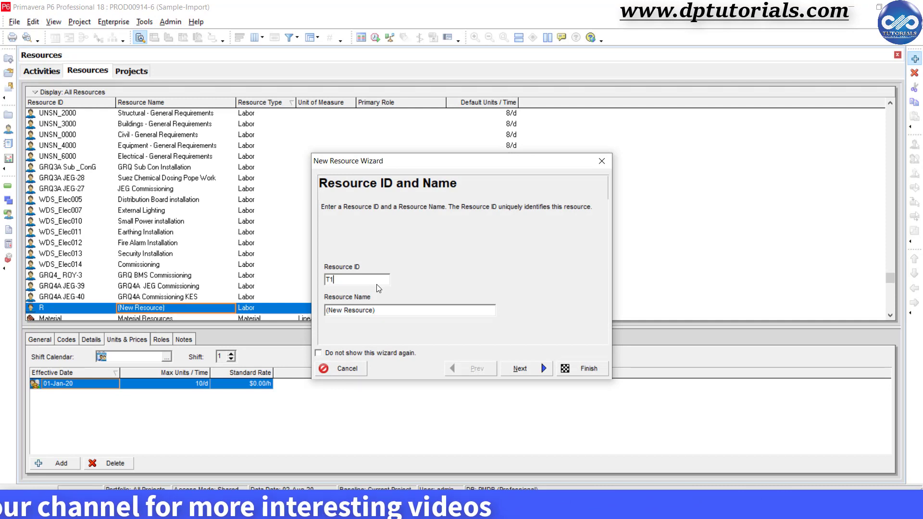
type("Test-1")
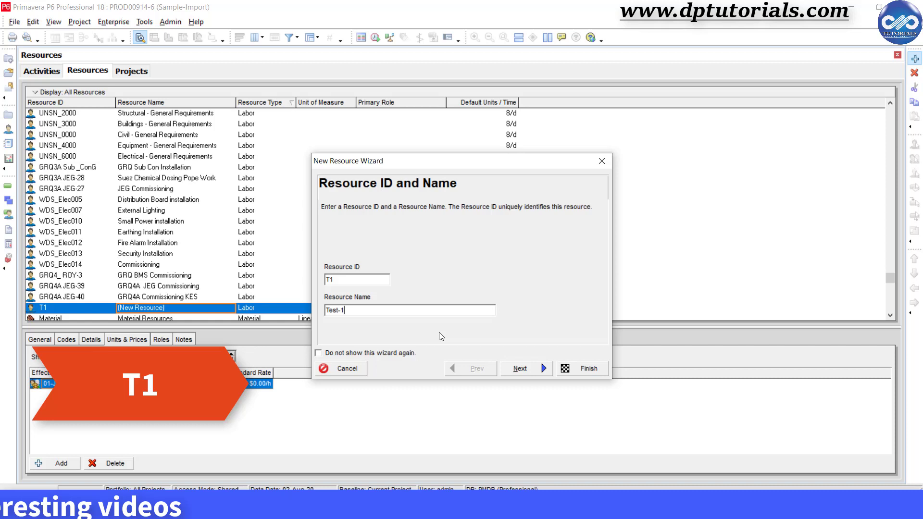
left_click(589, 368)
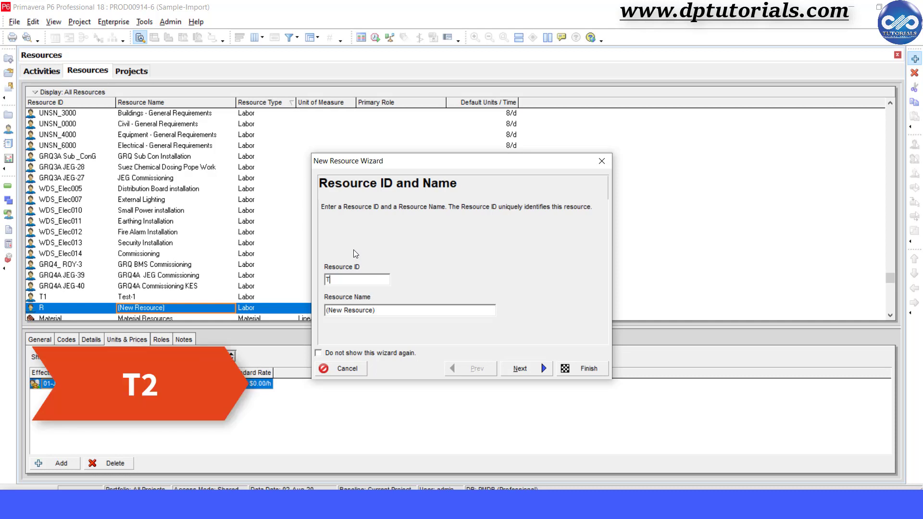
Step: Add resources T2 Test-2 and T3 Test-3
type("Test-2")
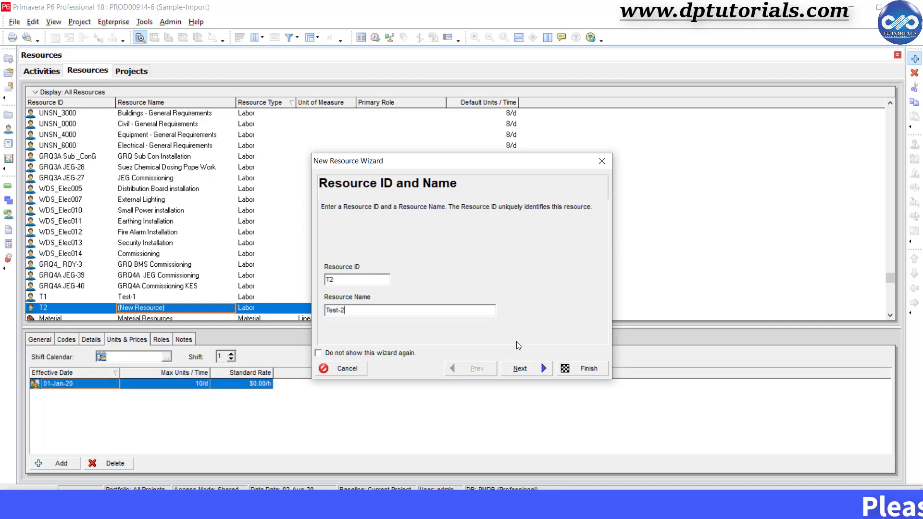
left_click(581, 368)
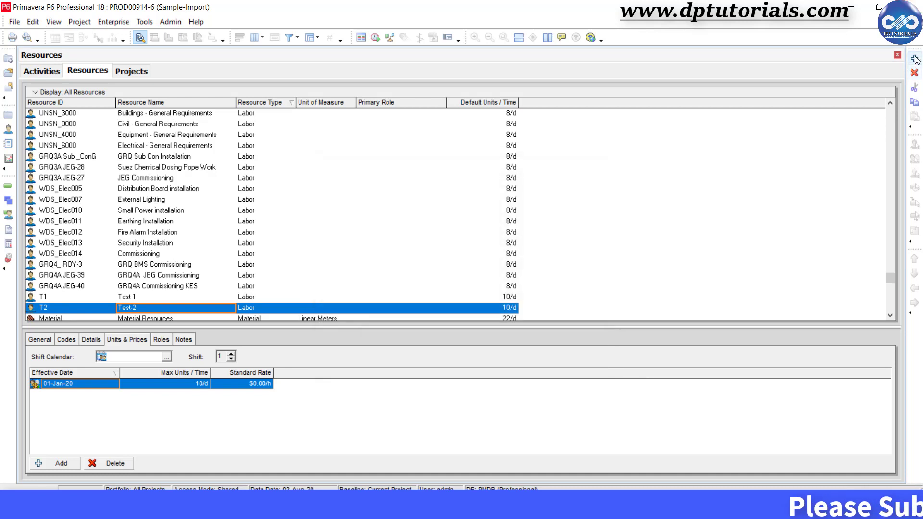
left_click(48, 477)
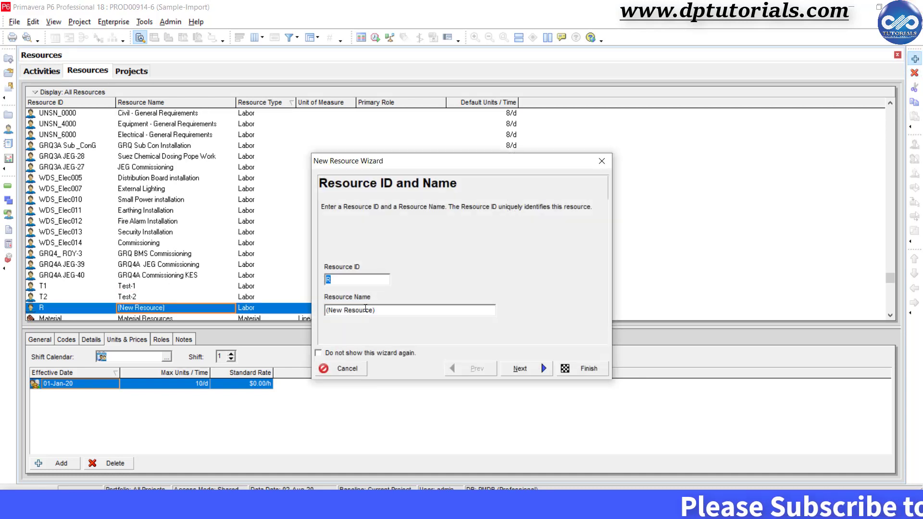
type("Test-3")
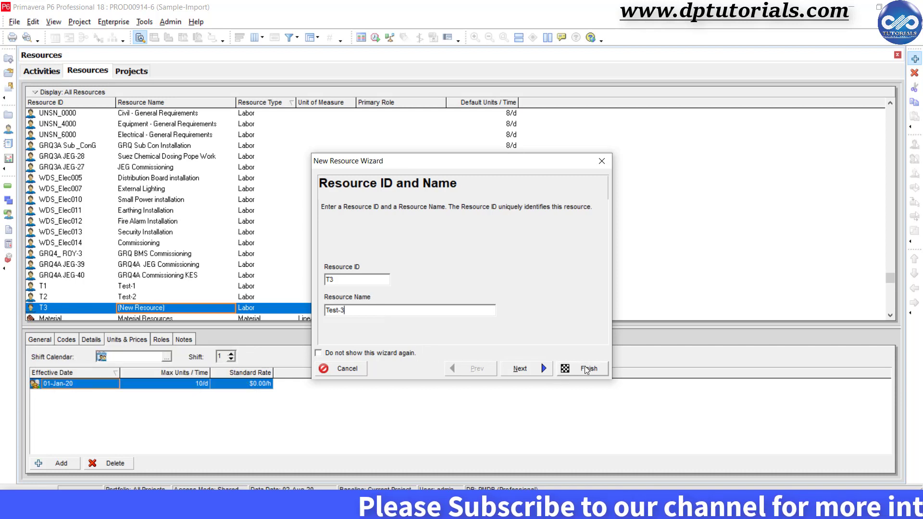
left_click(589, 368)
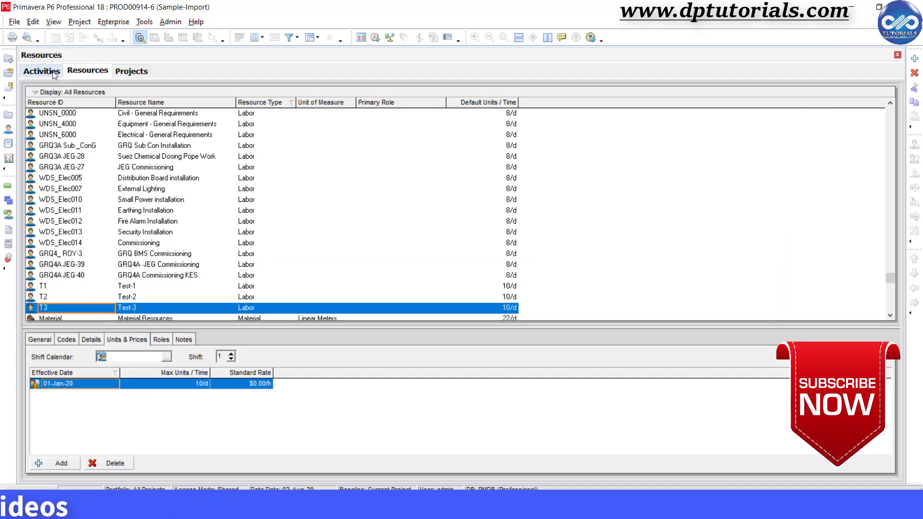
Step: Assign T1, T2 and T3 to S1000 Scope New Product Idea, each at 236 units
left_click(41, 71)
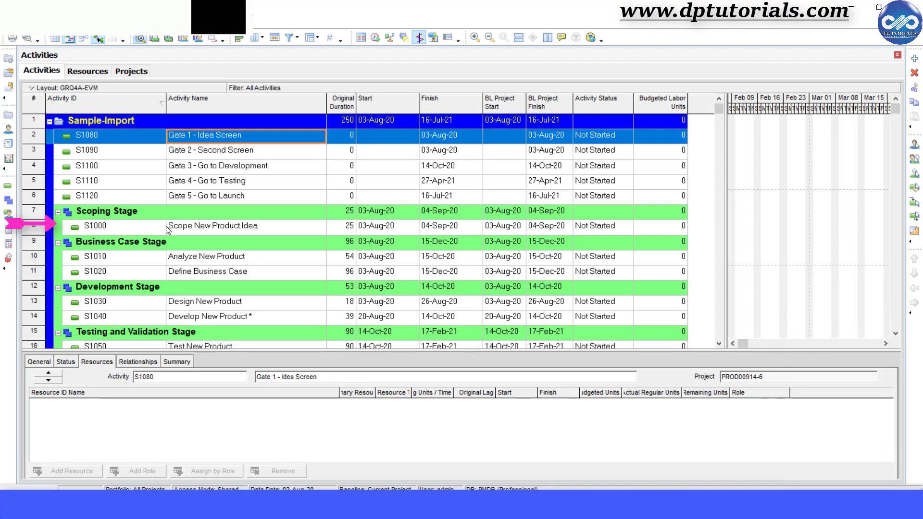
left_click(213, 226)
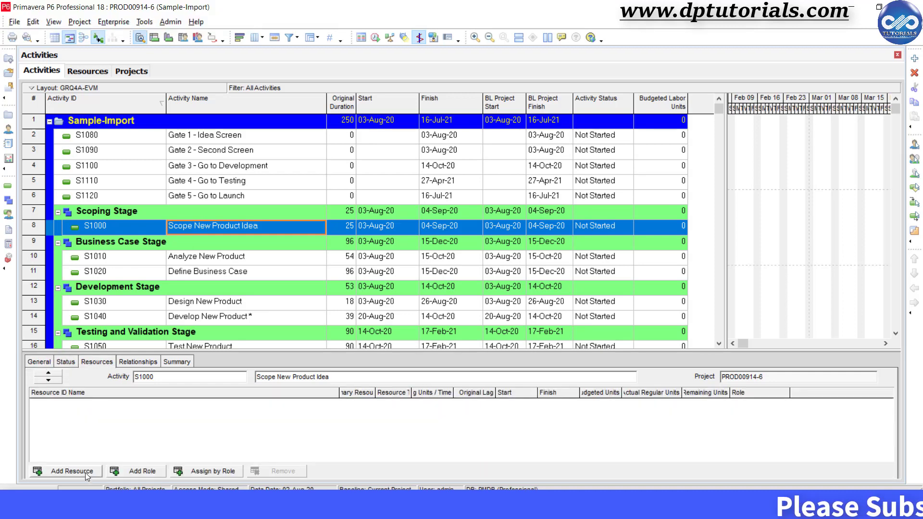
left_click(70, 470)
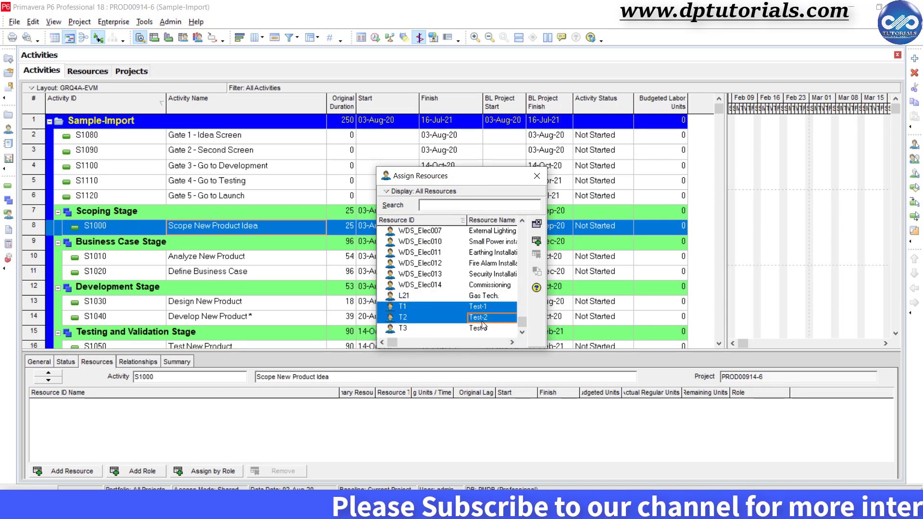
left_click(477, 329)
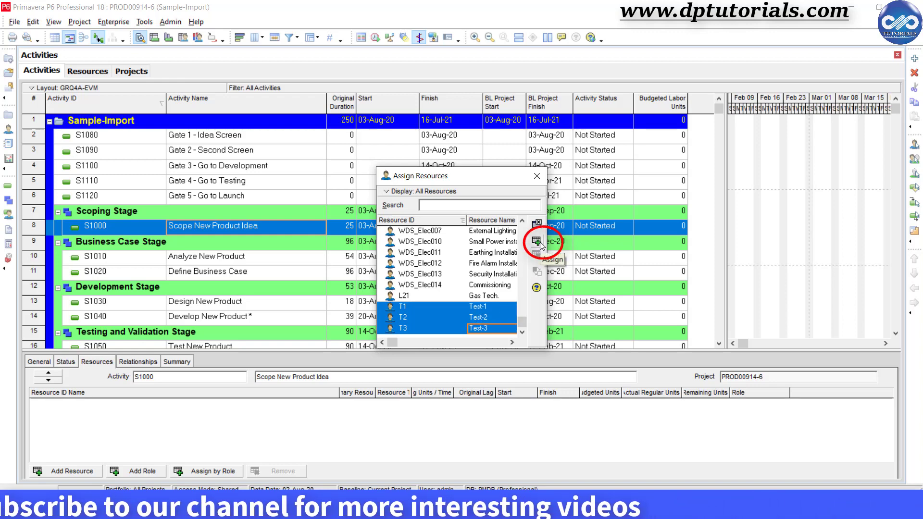
left_click(536, 242)
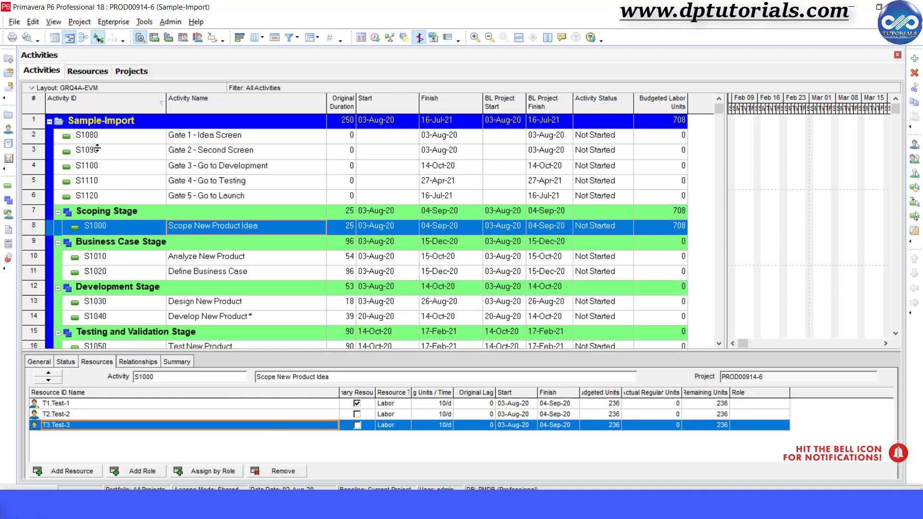
Step: Start an XLSX Resource Assignments export for project PROD00914-6 and reach template selection
left_click(19, 22)
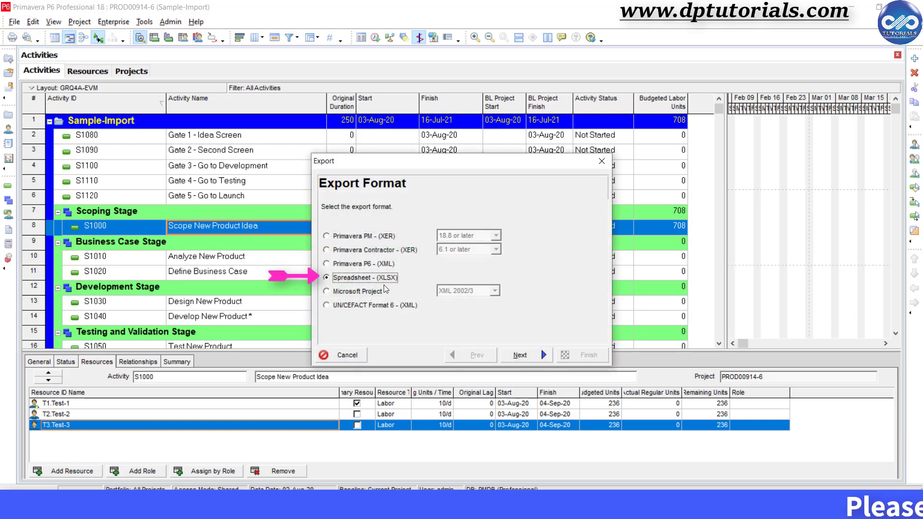
left_click(519, 355)
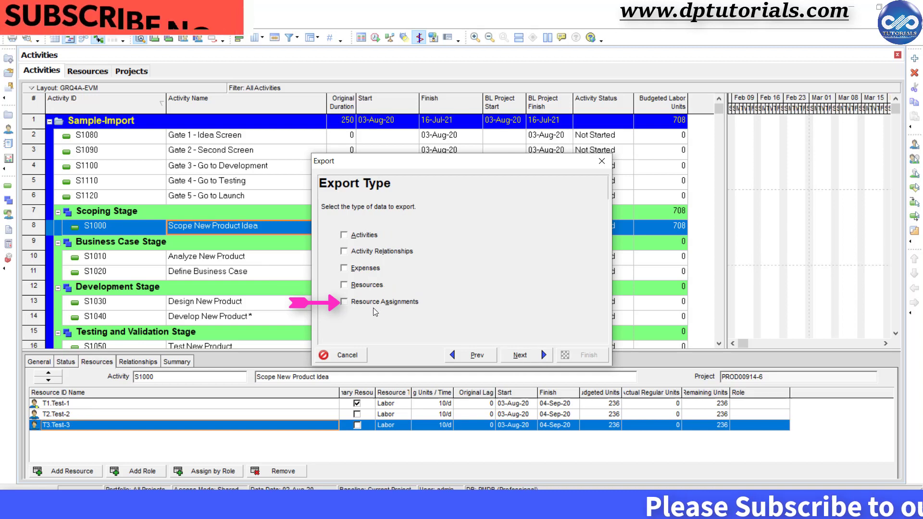
left_click(343, 301)
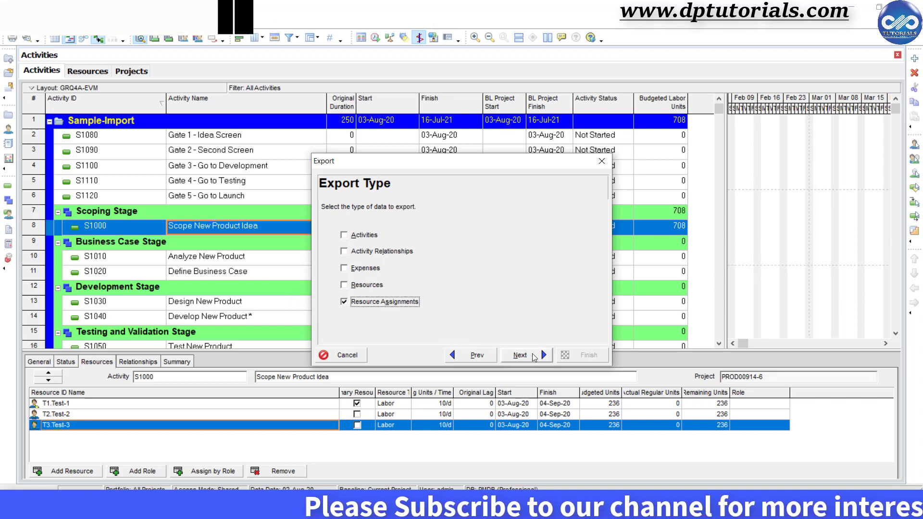
left_click(520, 355)
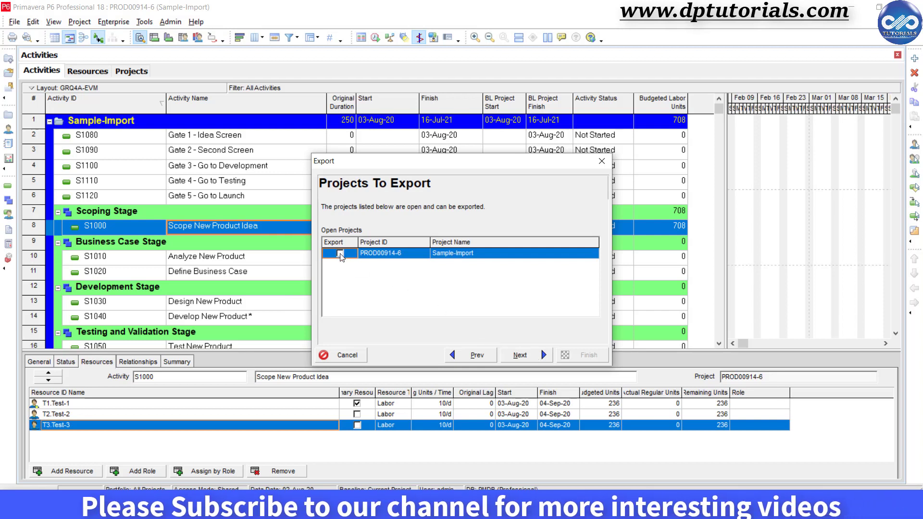
left_click(519, 355)
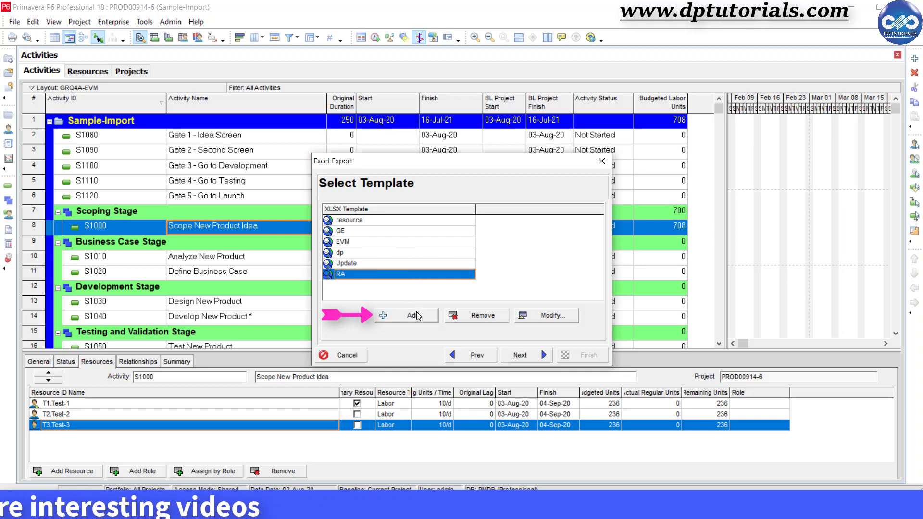
Step: Add export template 'New' containing the Budgeted Units column and continue with it
left_click(411, 315)
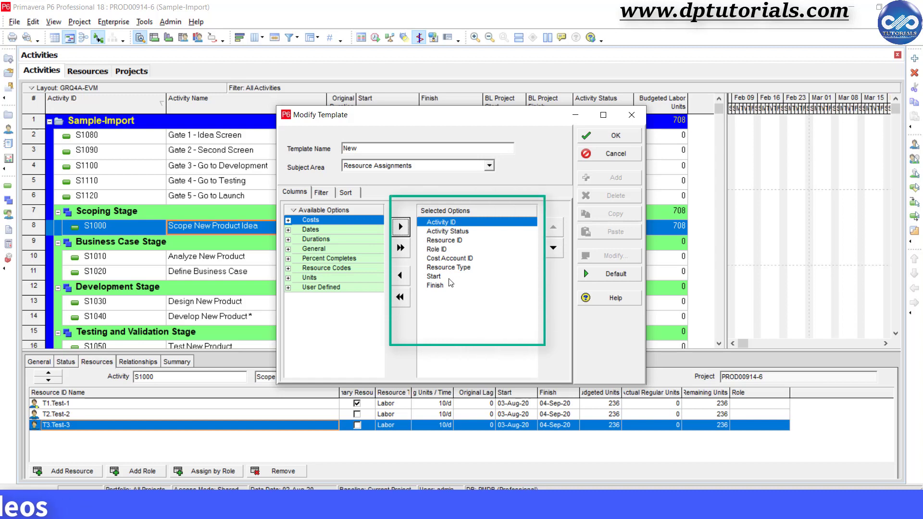
left_click(449, 267)
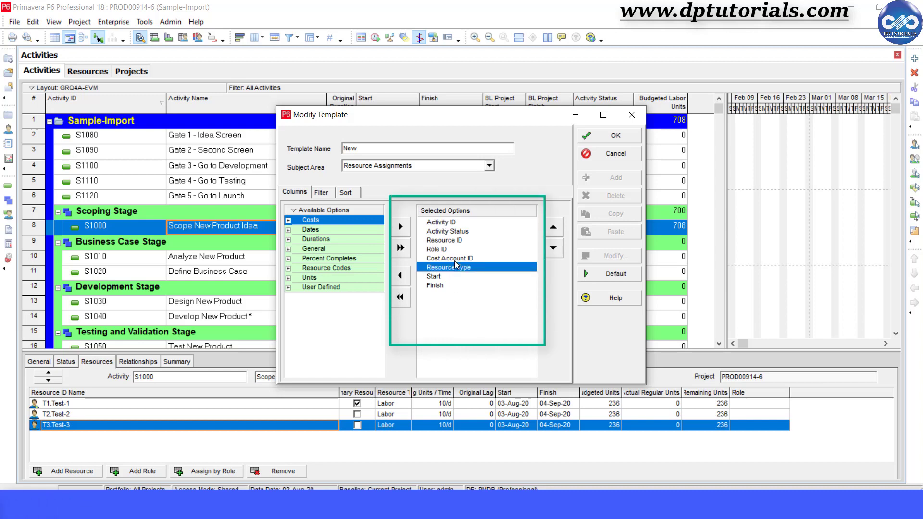
left_click(288, 277)
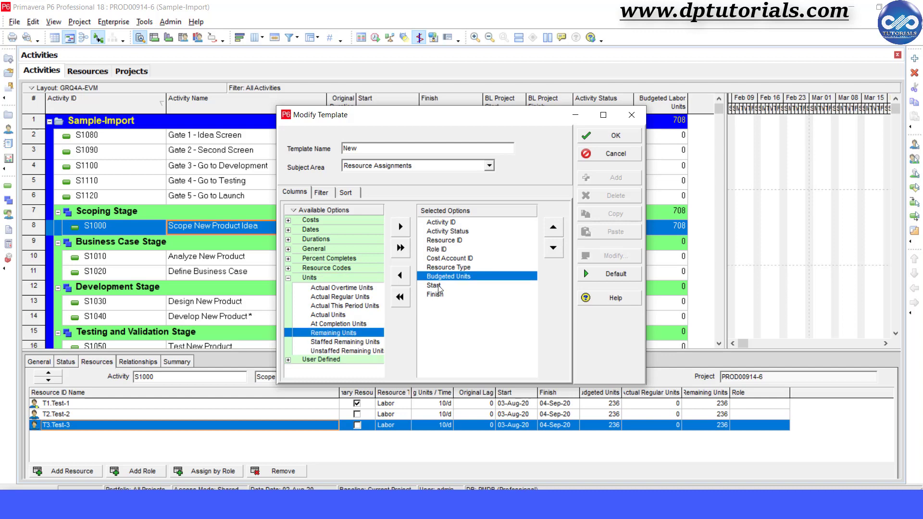
left_click(608, 135)
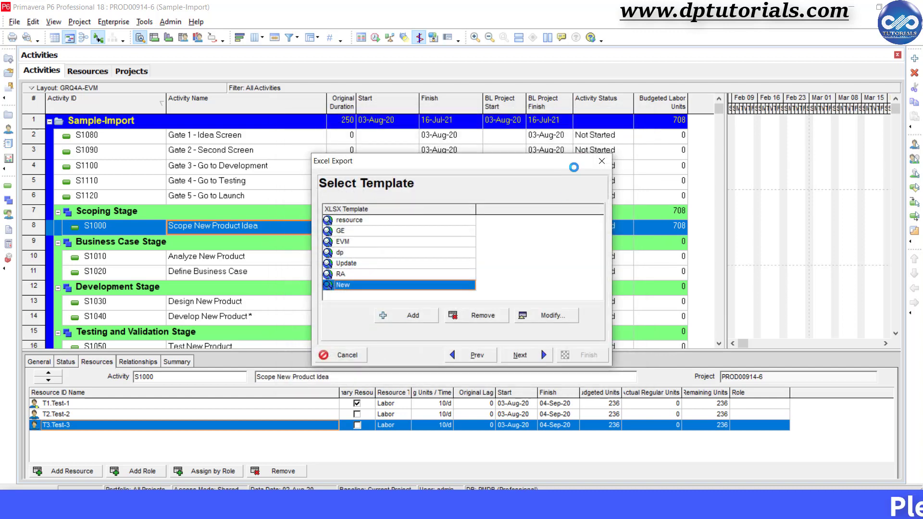
left_click(520, 355)
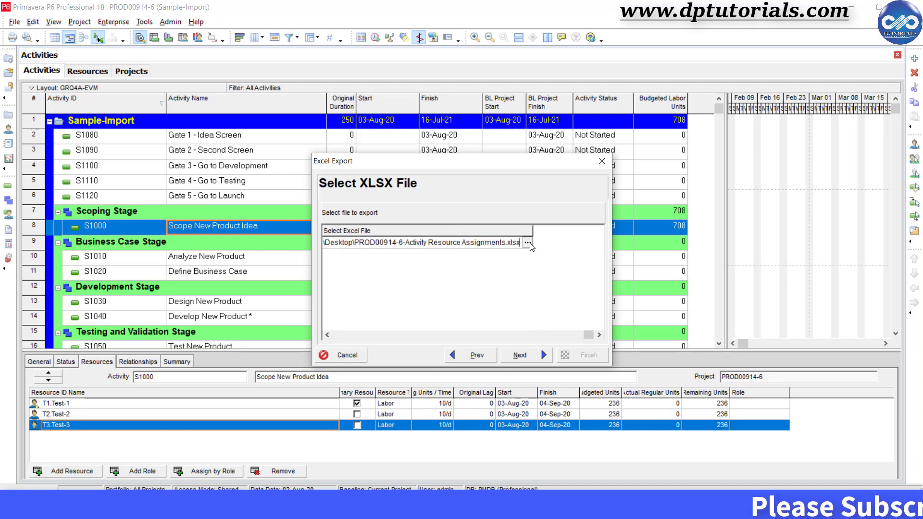
Step: Export to Sample1 on the desktop and close the success message
left_click(526, 243)
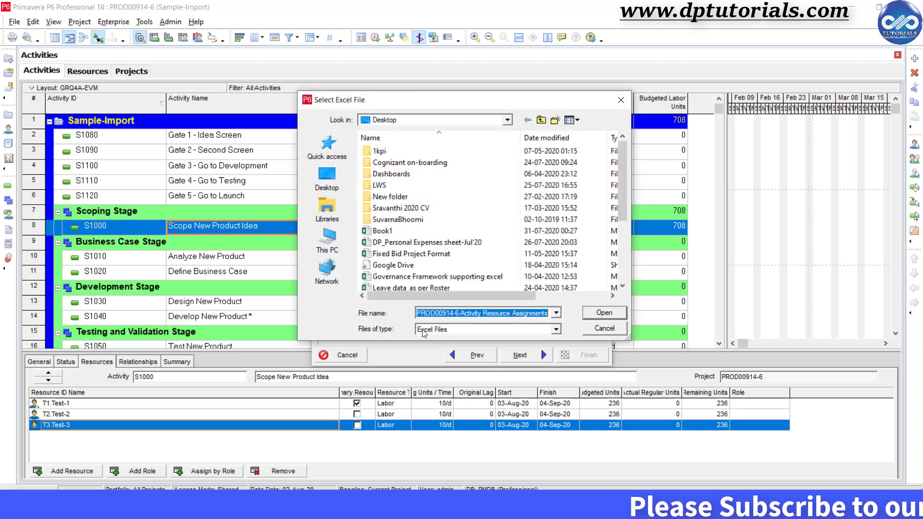
type("Sample1")
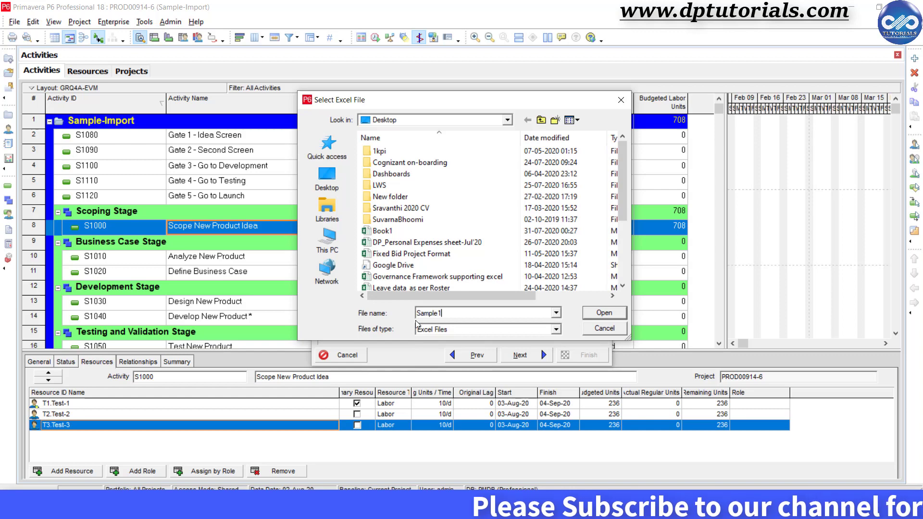
left_click(604, 312)
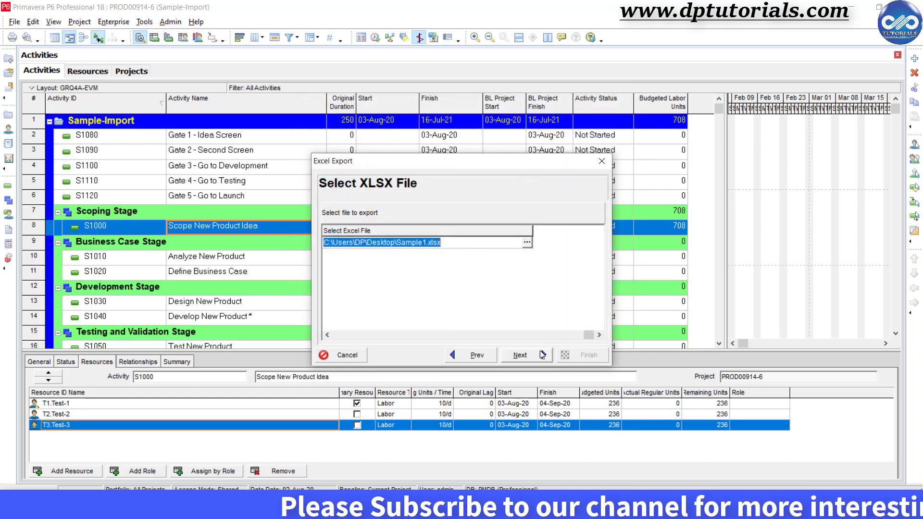
left_click(522, 355)
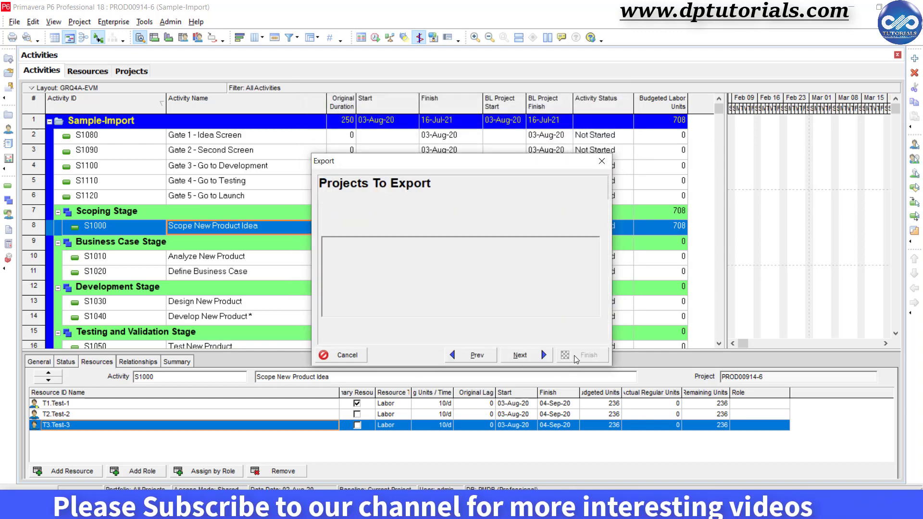
left_click(588, 354)
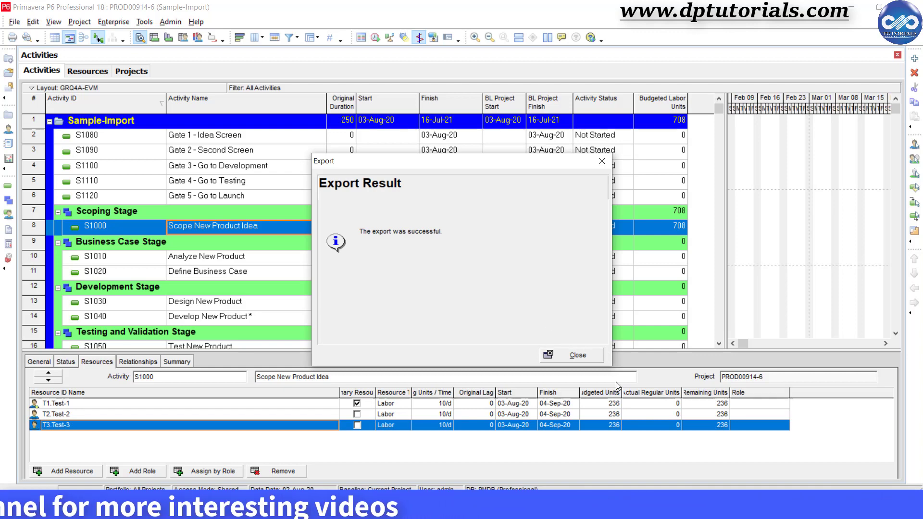
left_click(577, 355)
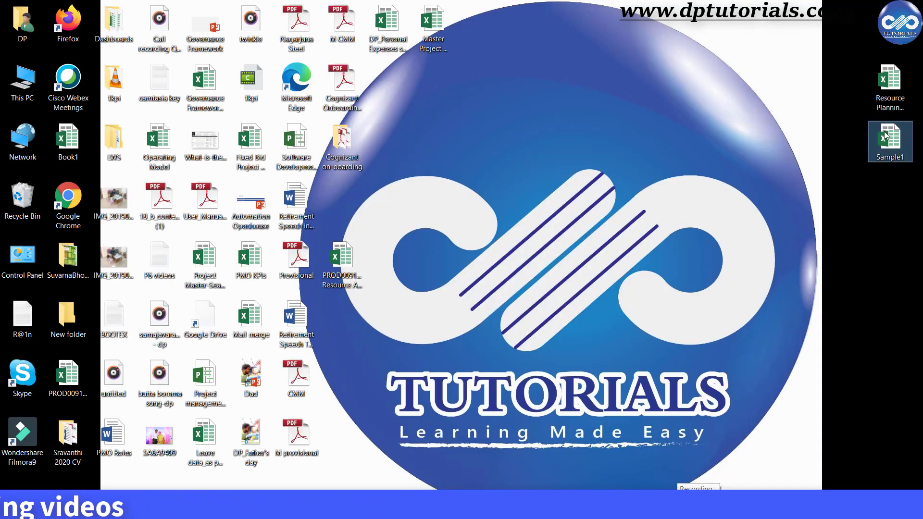
Step: Open Sample1 from the desktop's right-click menu and bring up the Resource Planning Data workbook
right_click(889, 141)
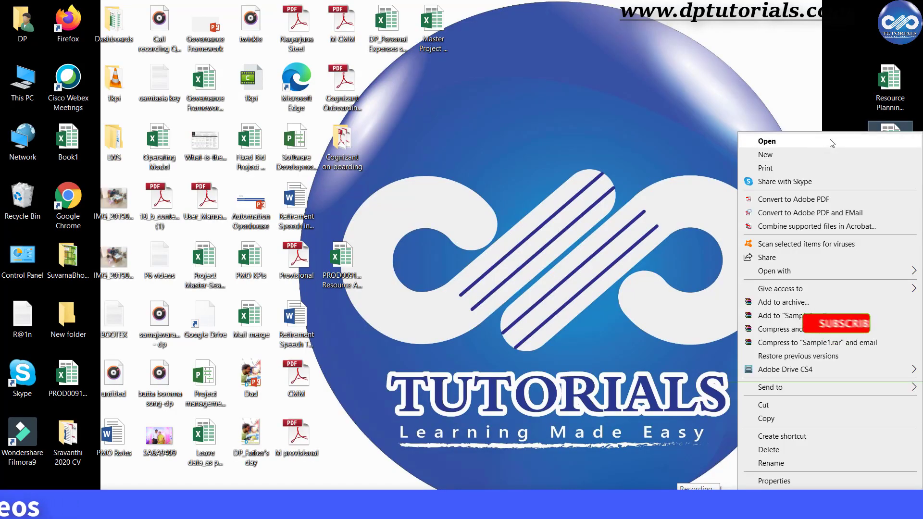
left_click(766, 140)
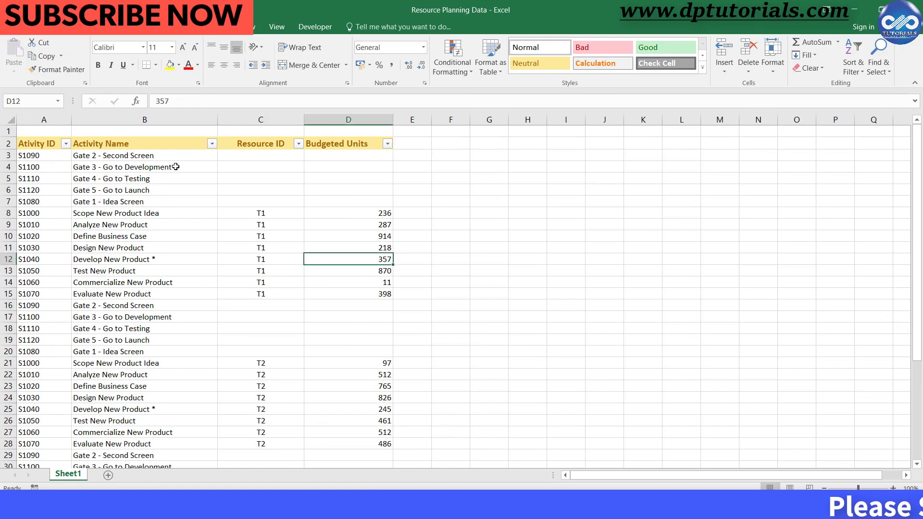
mouse_move(188, 177)
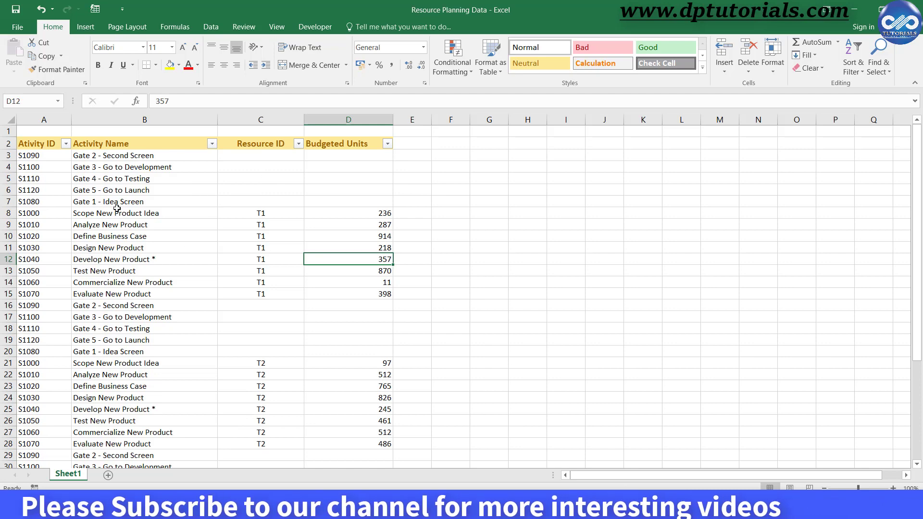
Step: Filter out blank Resource IDs and copy activity IDs, resource IDs and budgeted units into Sample1
left_click(289, 144)
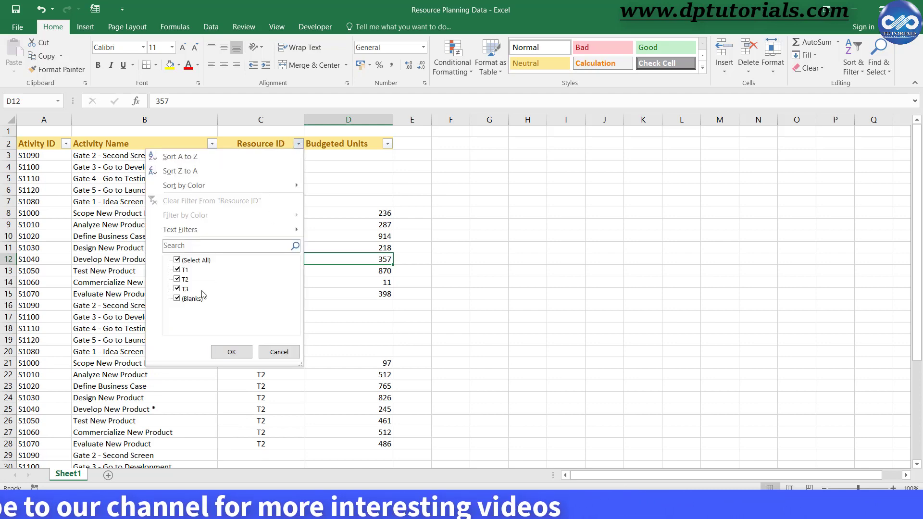
left_click(231, 352)
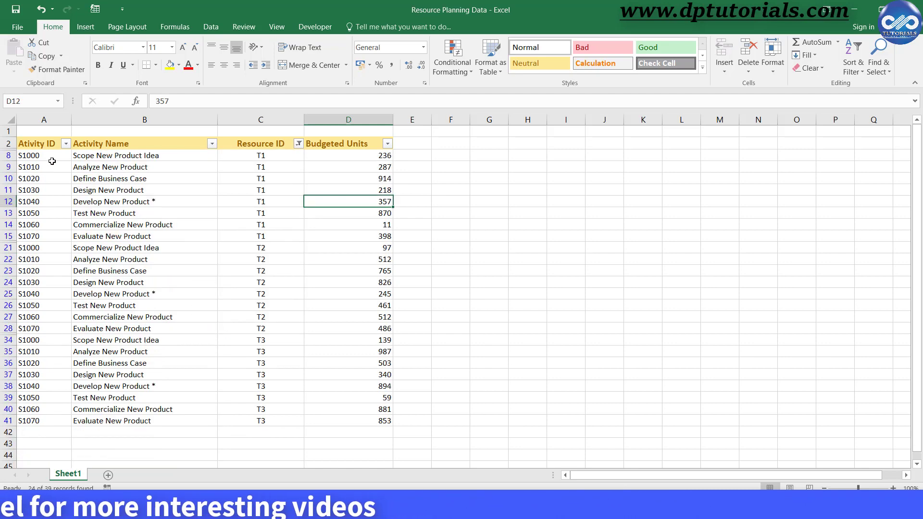
left_click(38, 155)
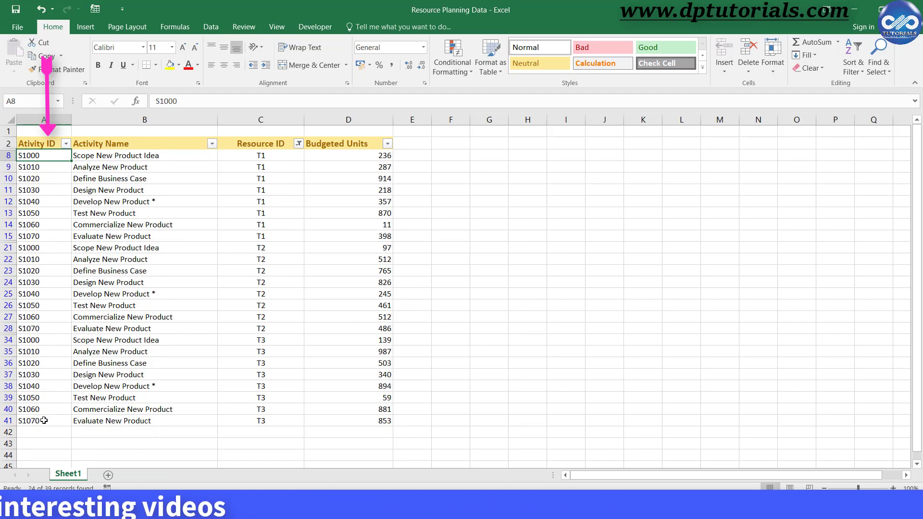
key("alt+tab")
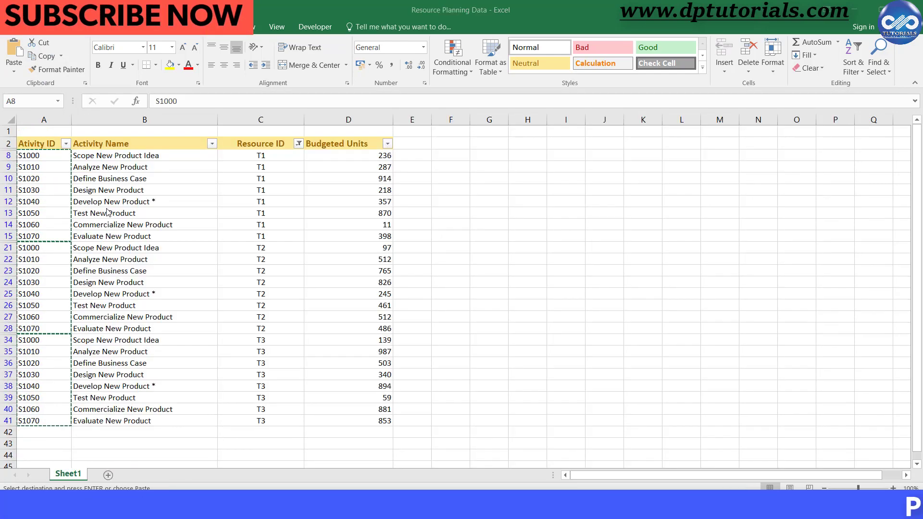
left_click(261, 154)
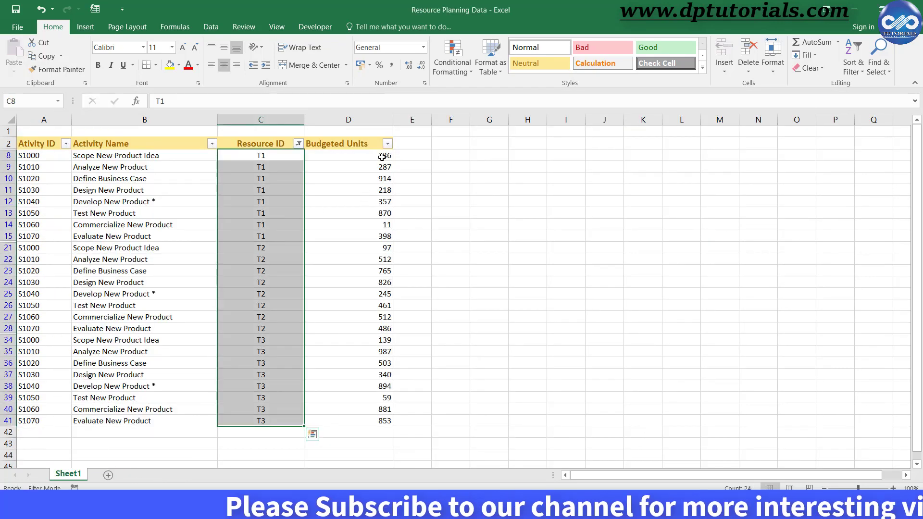
left_click(348, 155)
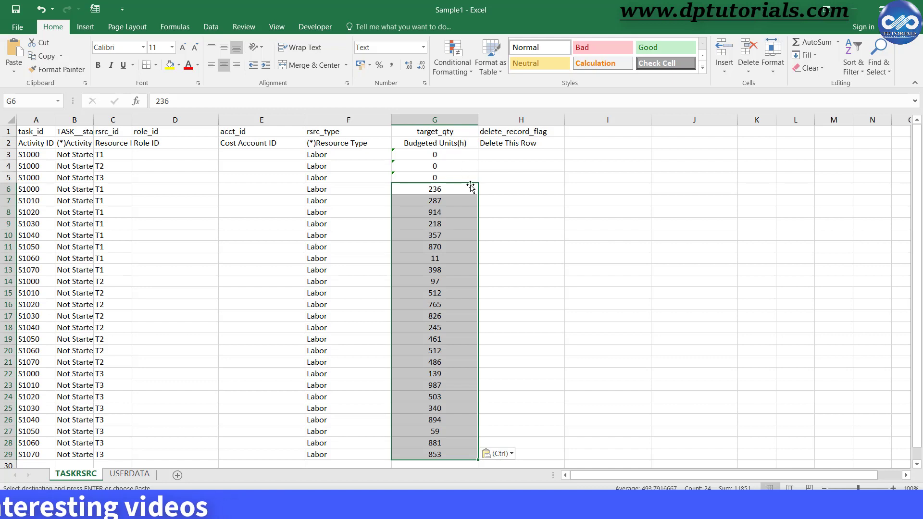
Step: Compare how the zeros and 236 are stored in column G, then select column G
left_click(435, 177)
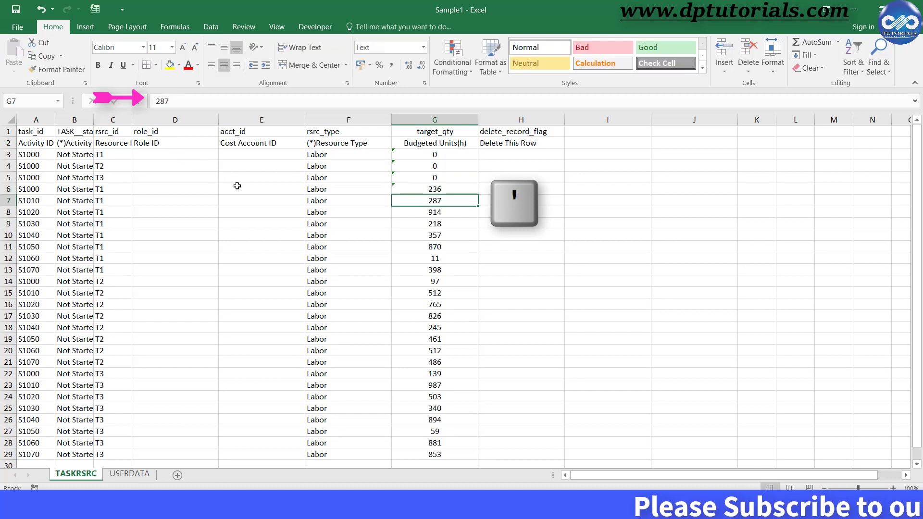
left_click(433, 177)
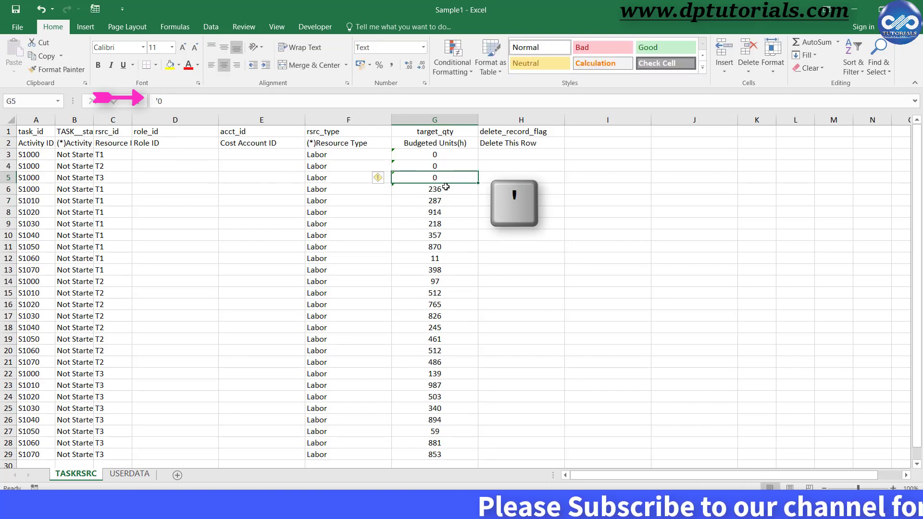
left_click(434, 189)
type("'")
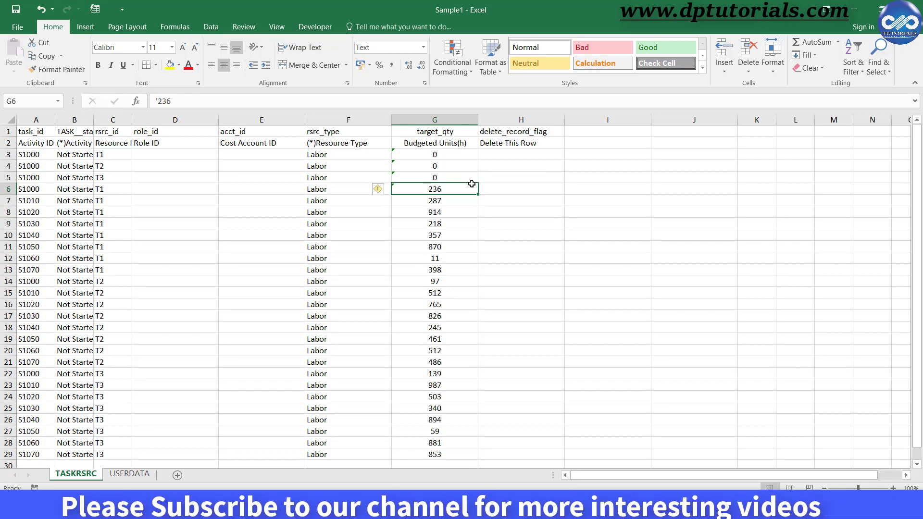
left_click(435, 119)
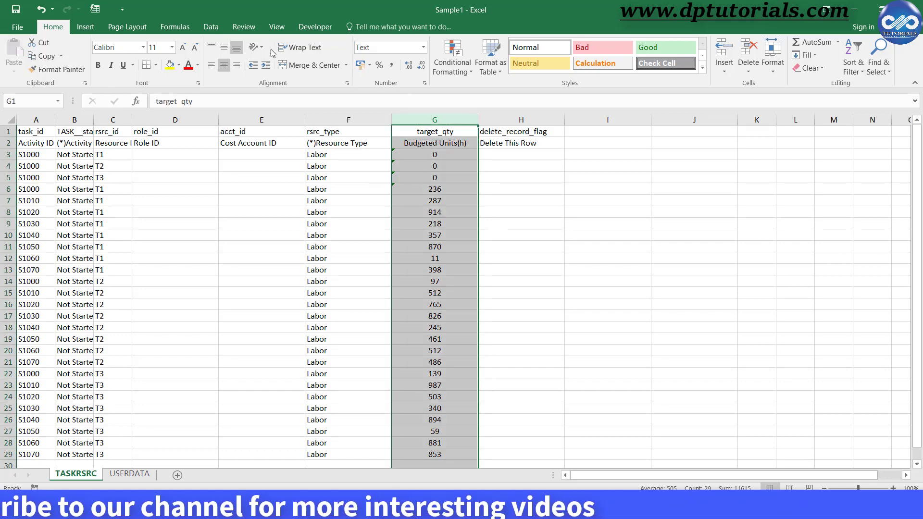
Step: Convert column G target quantities to text via comma-delimited Text to Columns with Text format
left_click(211, 26)
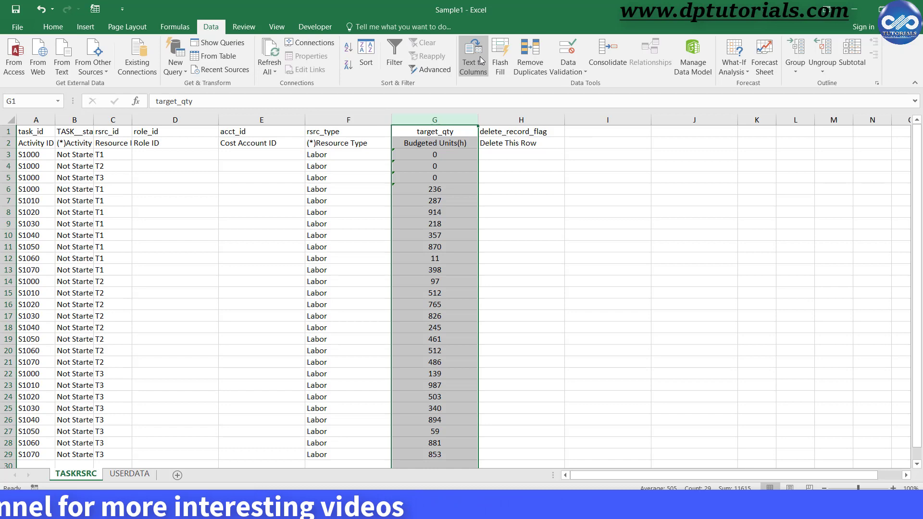
left_click(473, 54)
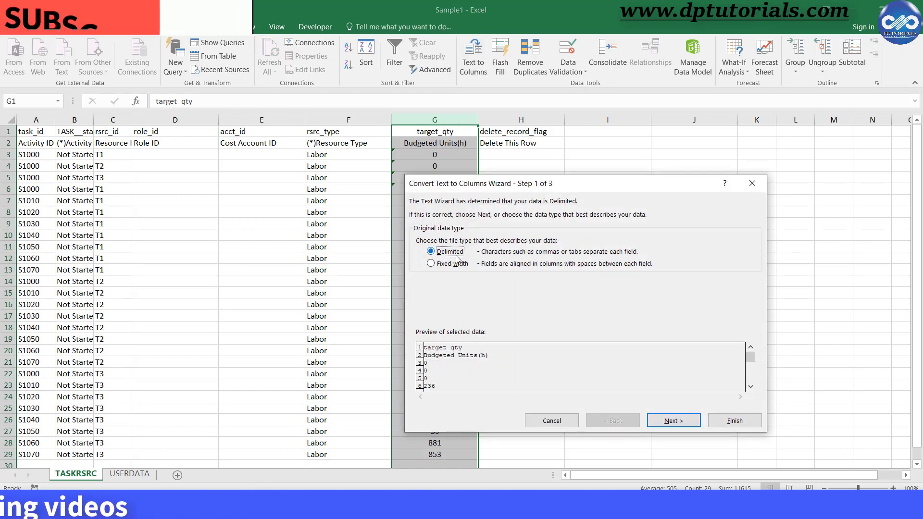
mouse_move(616, 406)
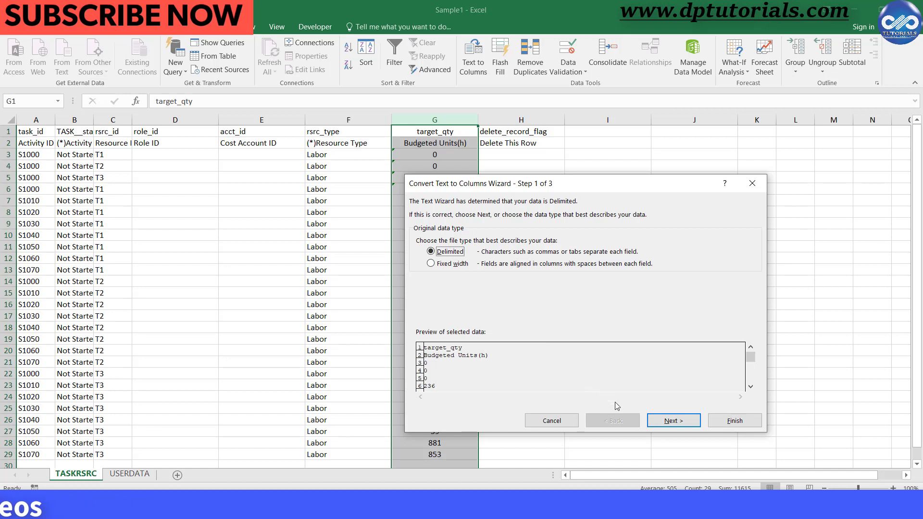
left_click(673, 420)
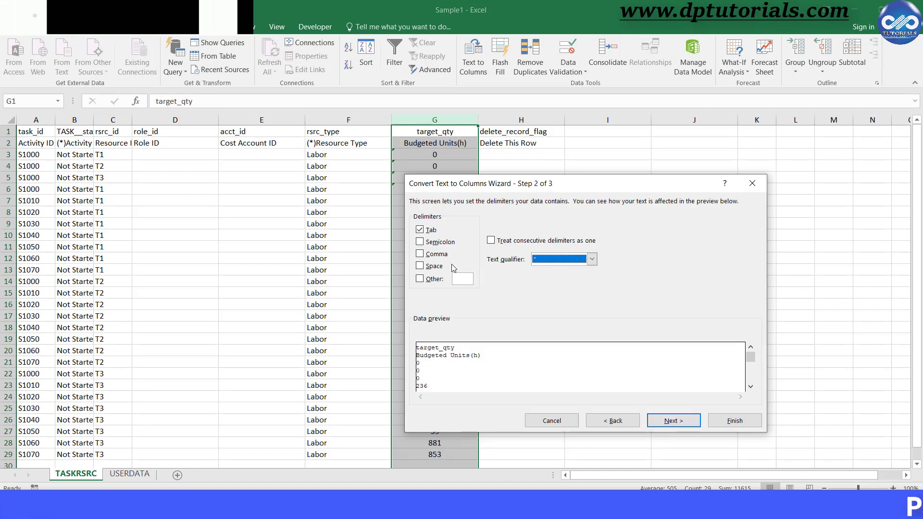
left_click(419, 254)
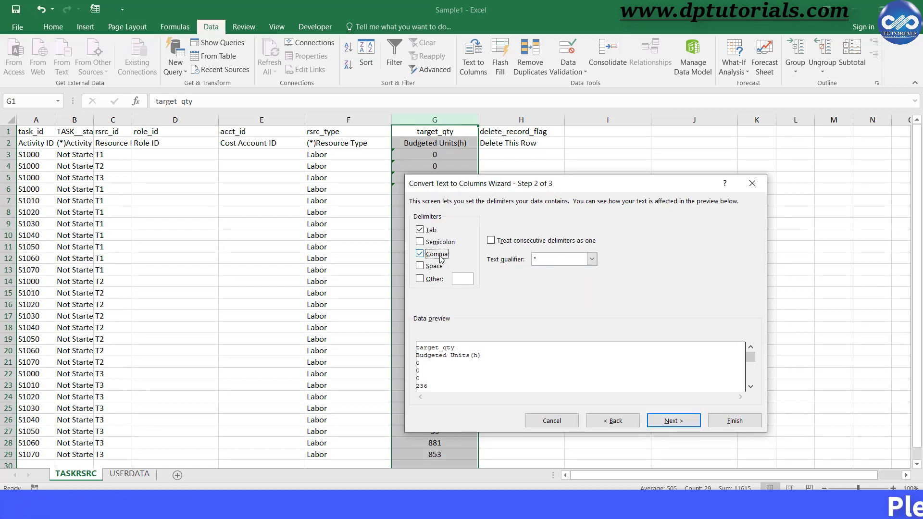
left_click(591, 259)
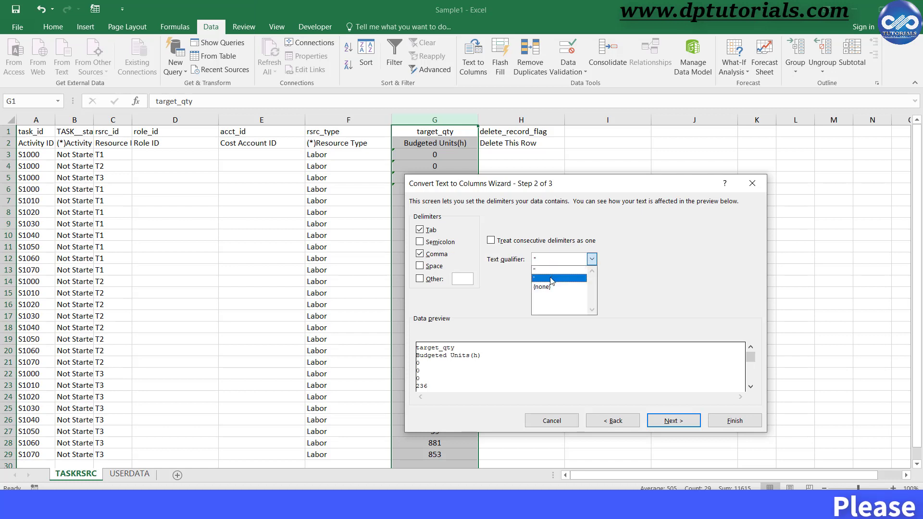
left_click(557, 278)
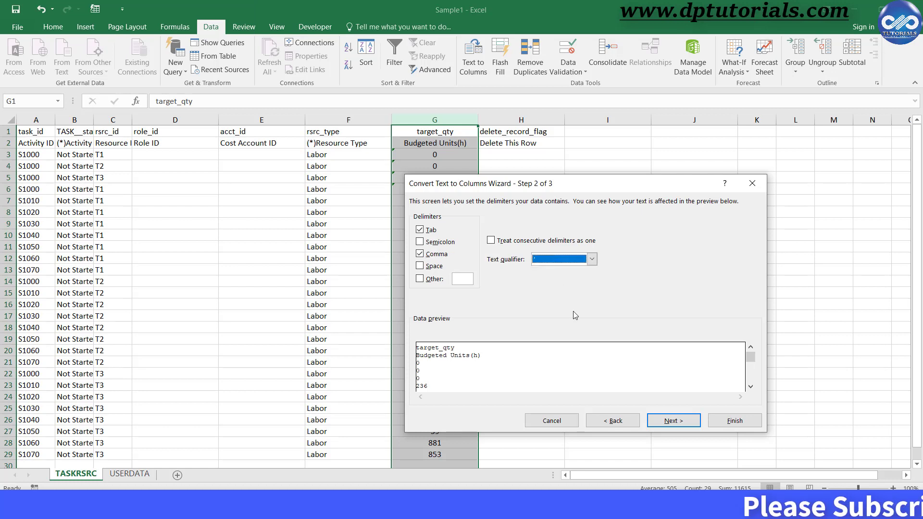
left_click(673, 421)
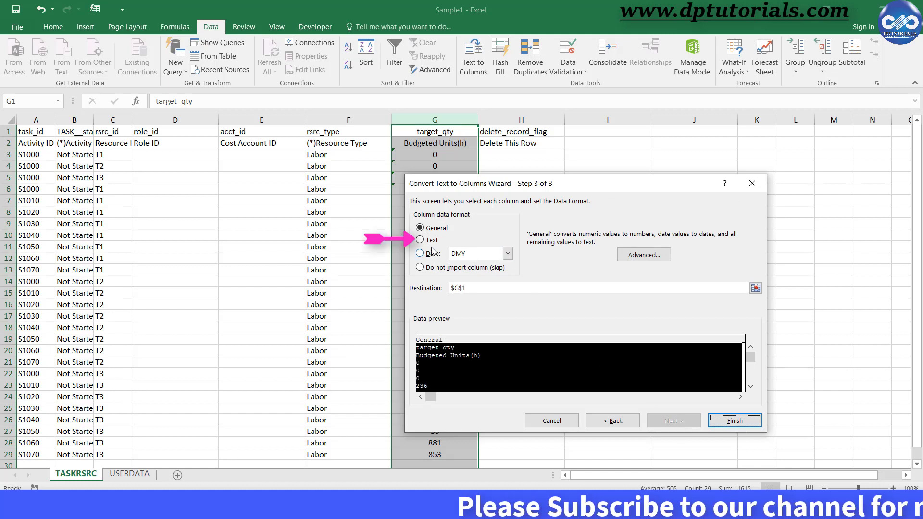
left_click(419, 240)
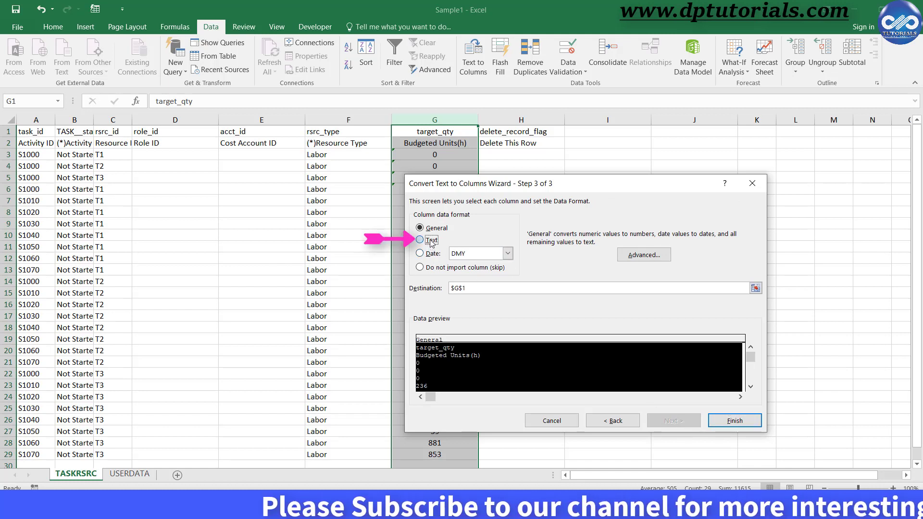
left_click(734, 420)
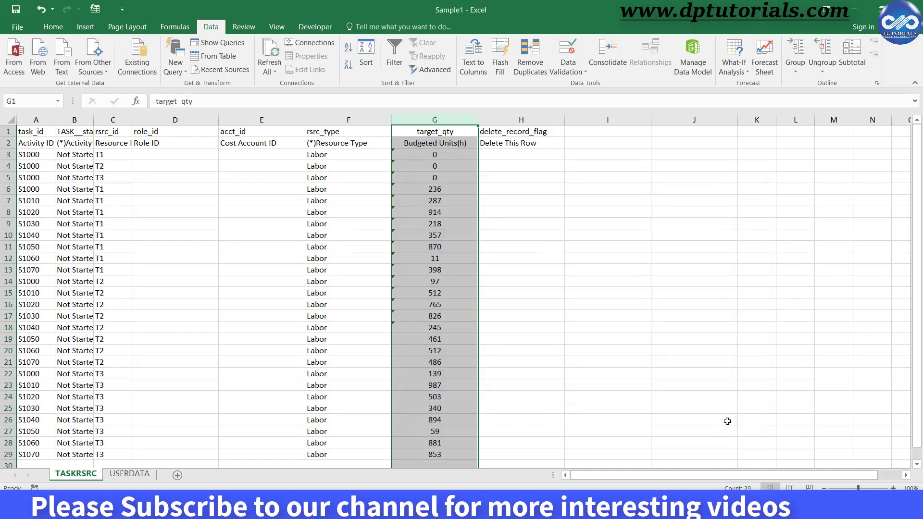
left_click(434, 269)
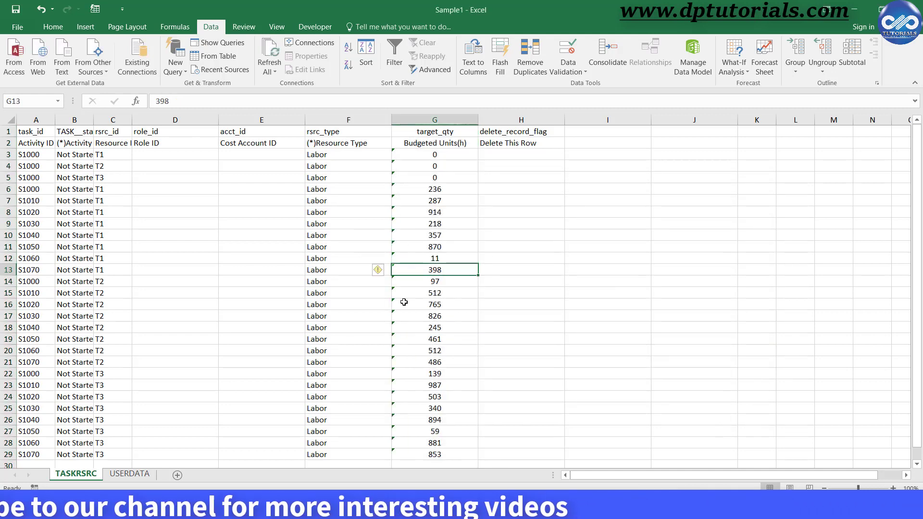
left_click(521, 235)
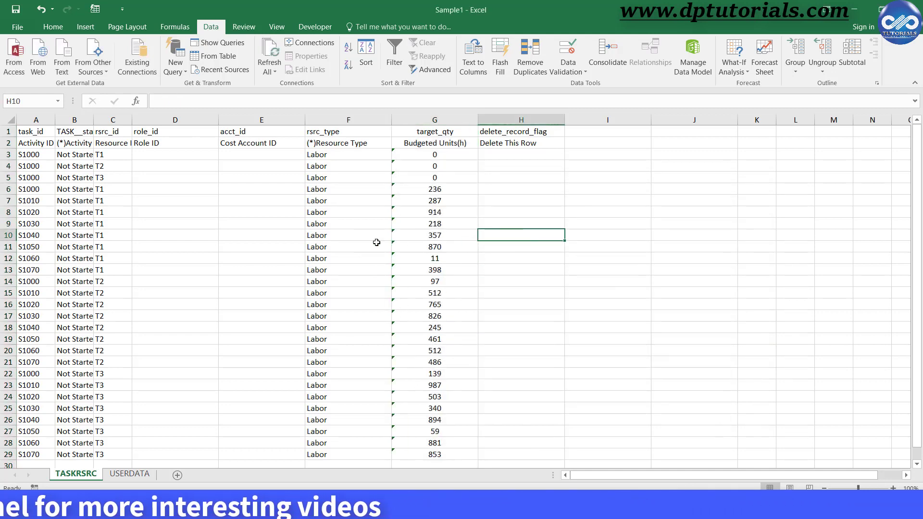
Step: Save the Sample1.xlsx workbook keeping the TASKRSRC values as text
type("d")
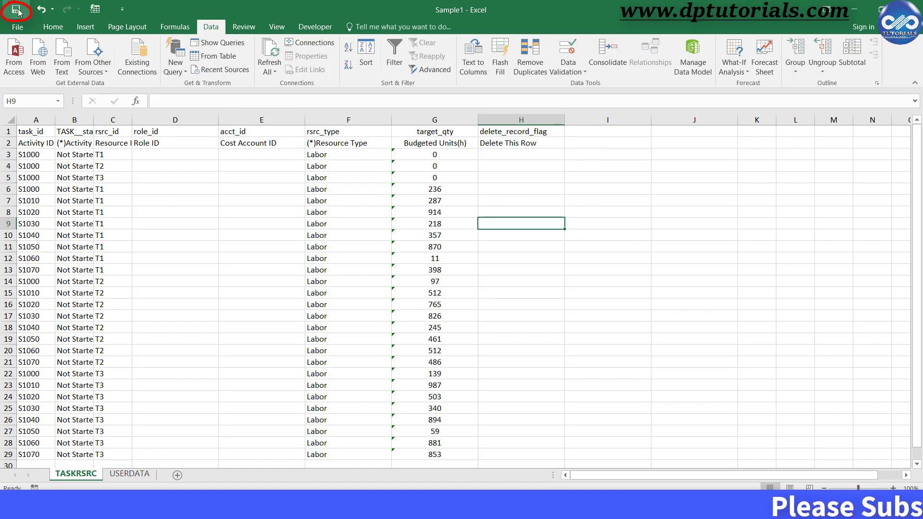
mouse_move(553, 265)
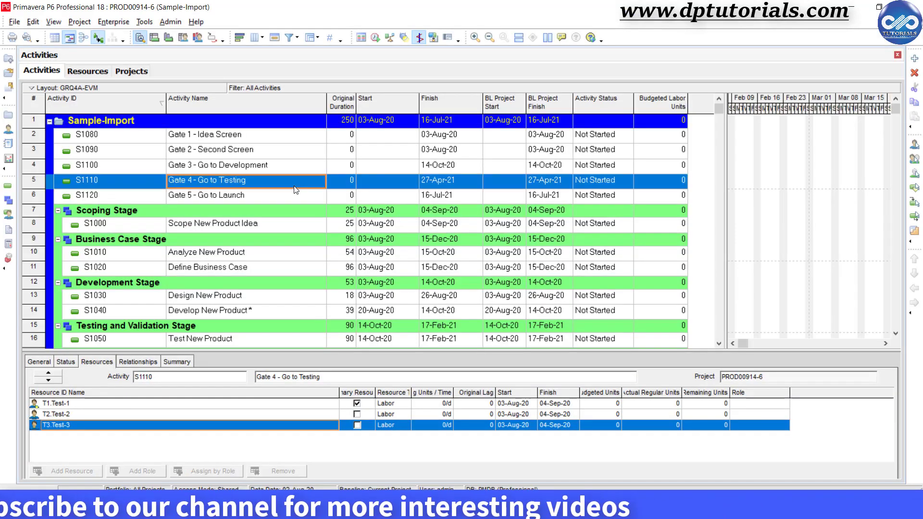
Step: Import Desktop Sample1.xlsx as a spreadsheet, updating existing project PROD00914-6
left_click(15, 22)
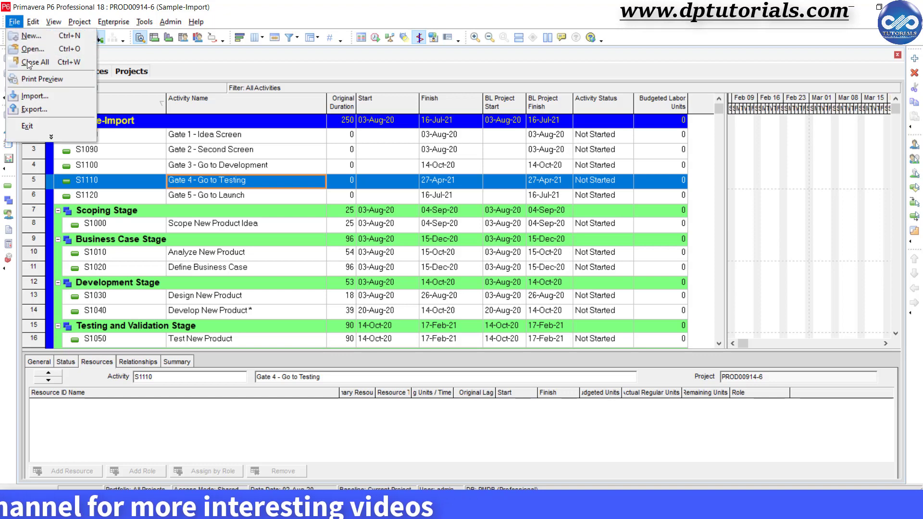
left_click(33, 96)
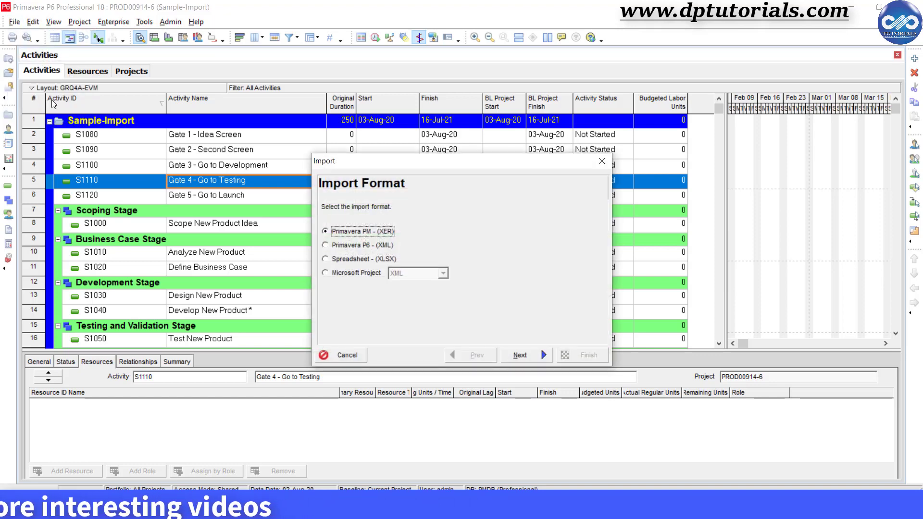
left_click(324, 258)
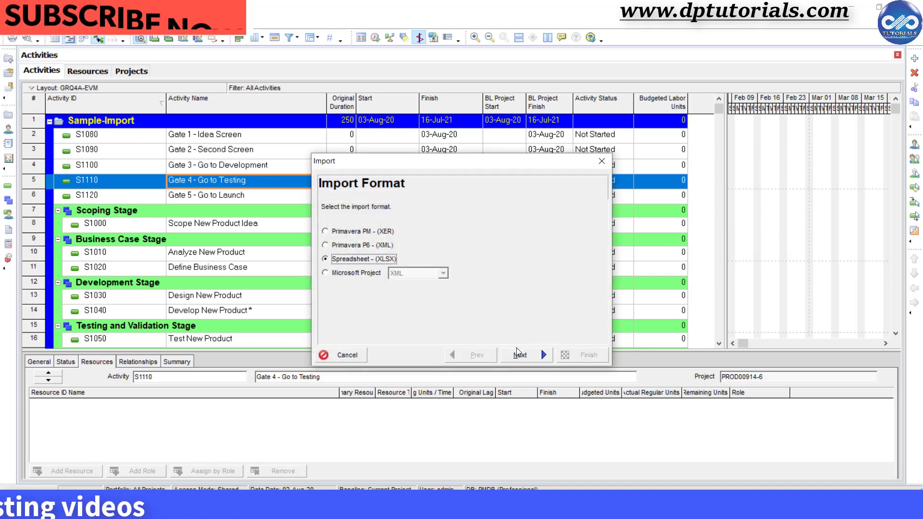
left_click(520, 355)
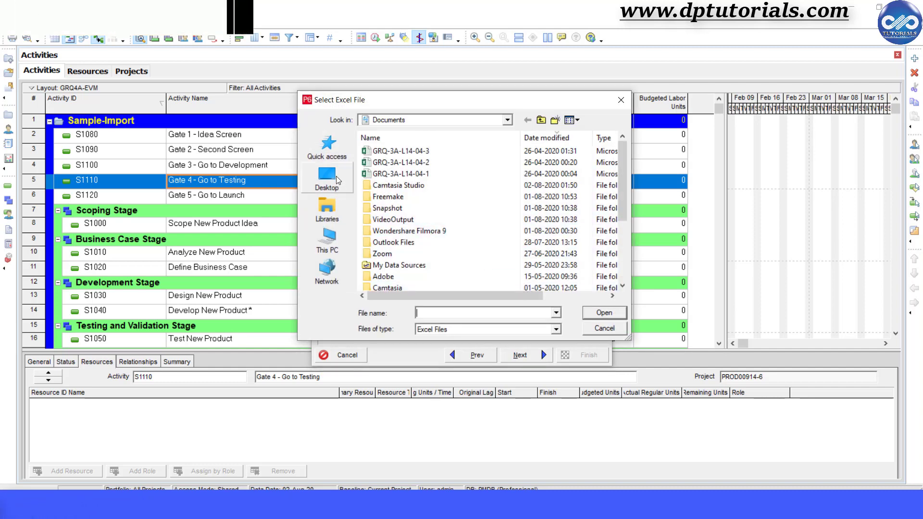
left_click(326, 174)
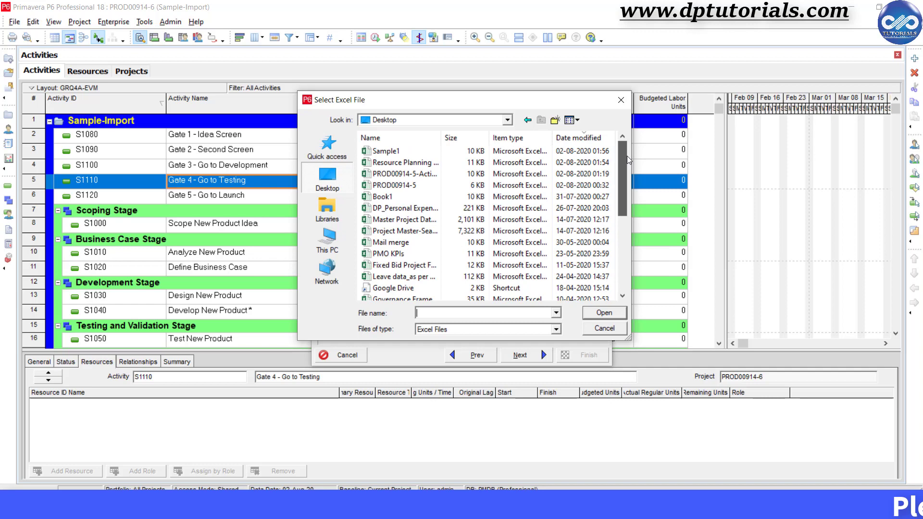
left_click(604, 312)
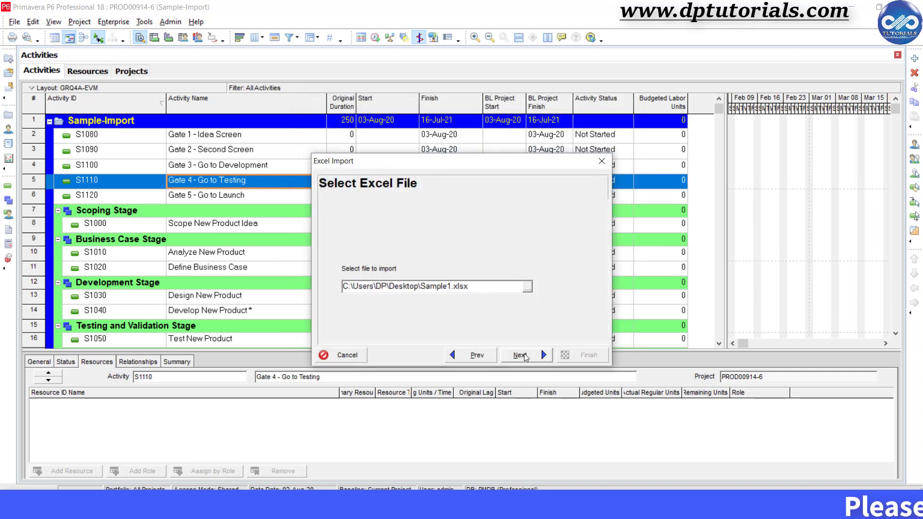
left_click(519, 355)
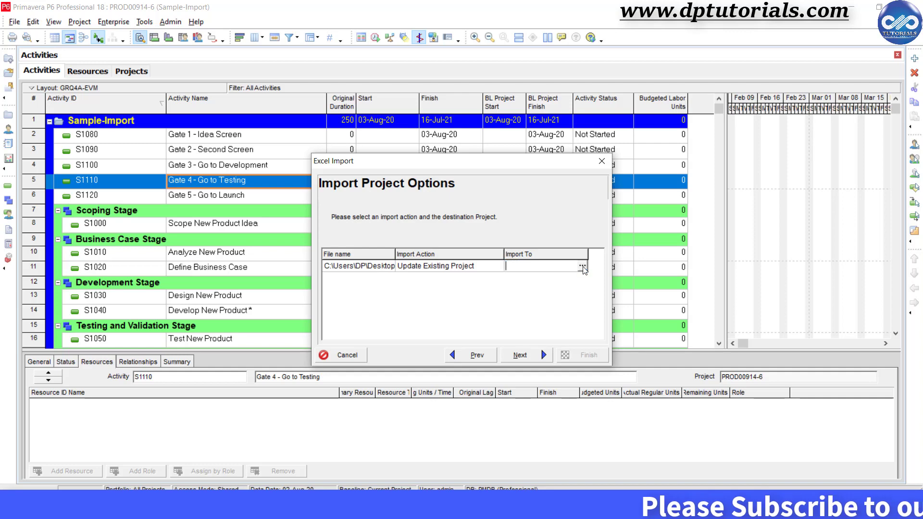
left_click(581, 265)
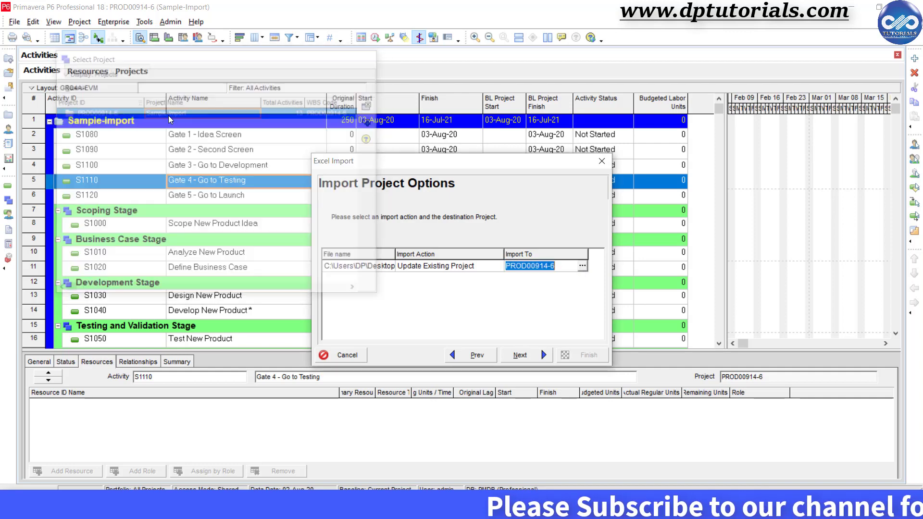
left_click(520, 354)
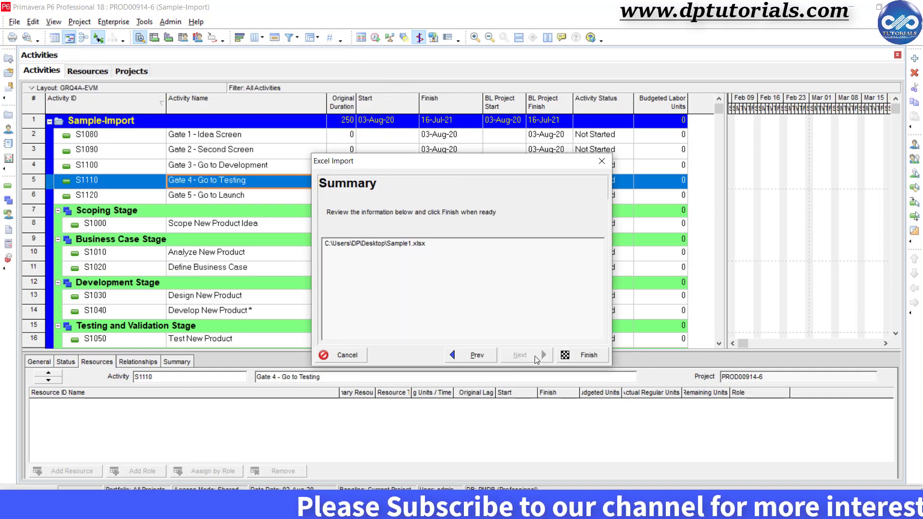
left_click(588, 355)
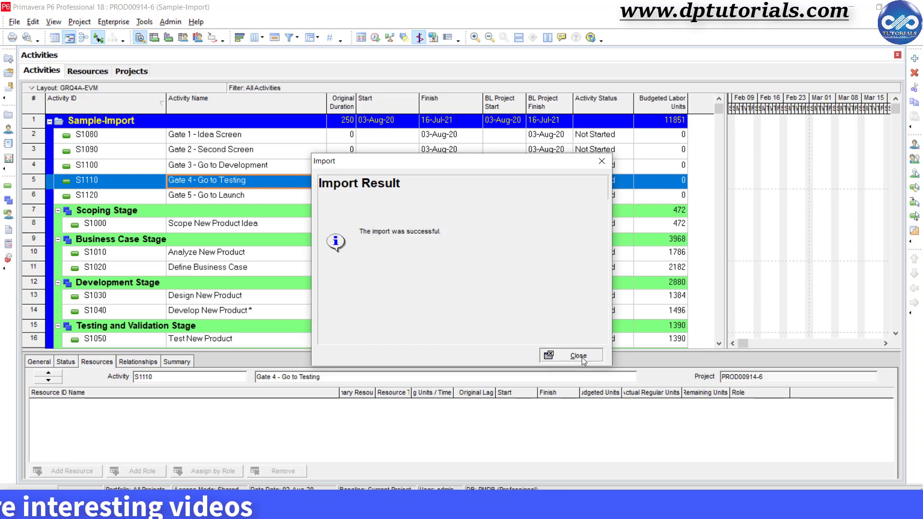
Step: Close the Import Result dialog and review Design New Product's resource assignments
left_click(578, 355)
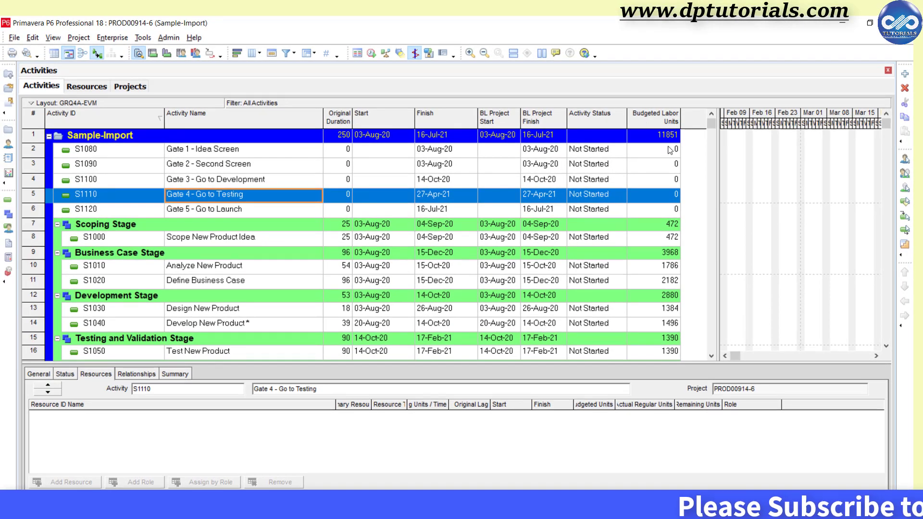
mouse_move(560, 377)
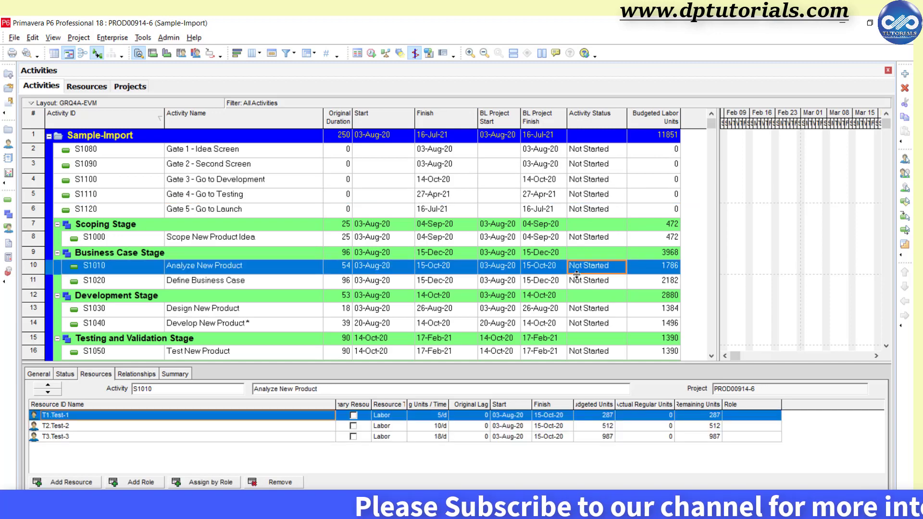
left_click(202, 308)
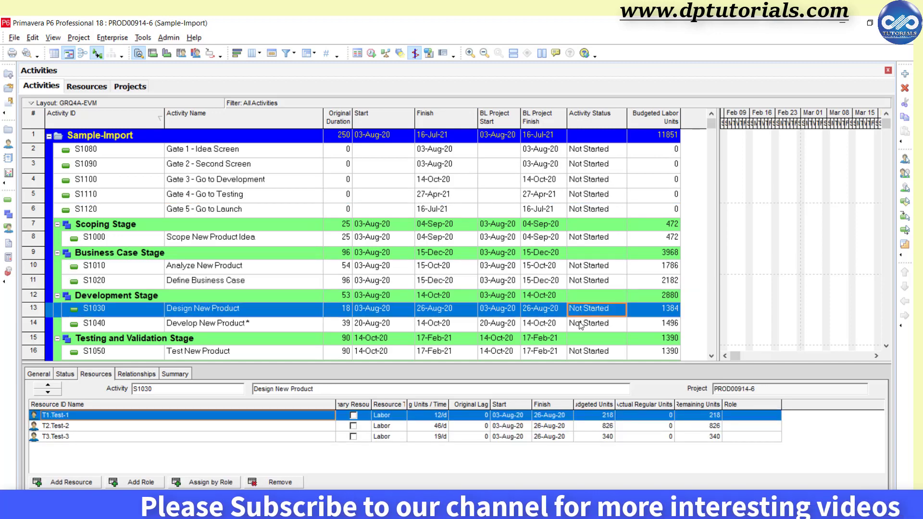